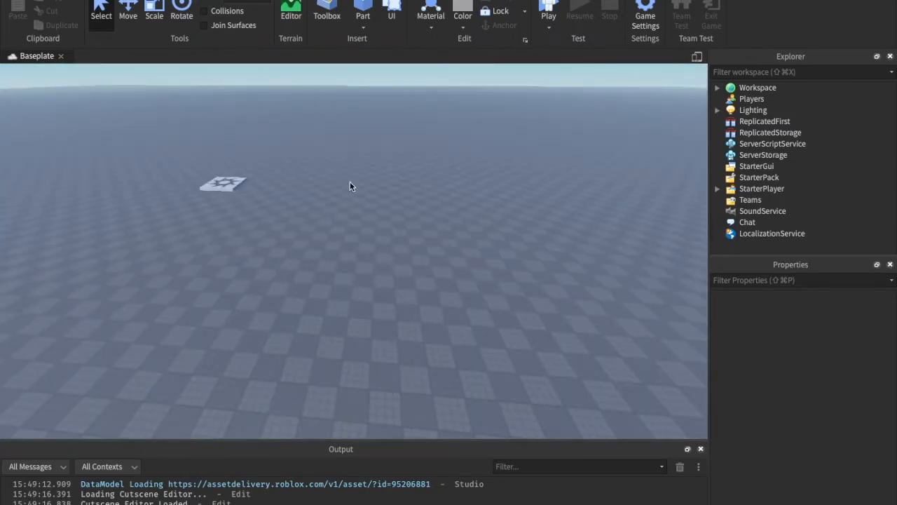
pyautogui.moveTo(358, 175)
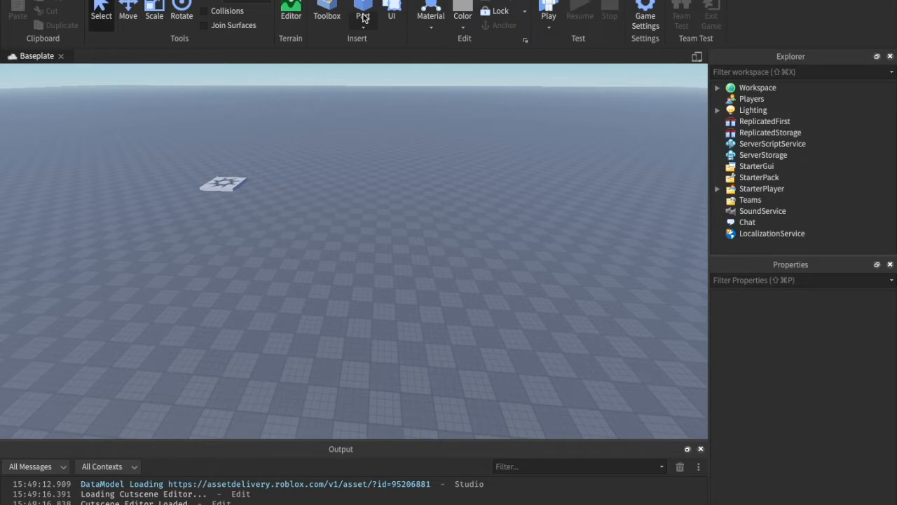
# Add a block Part, move and rotate it, and insert a ProximityPrompt inside it
pyautogui.click(362, 14)
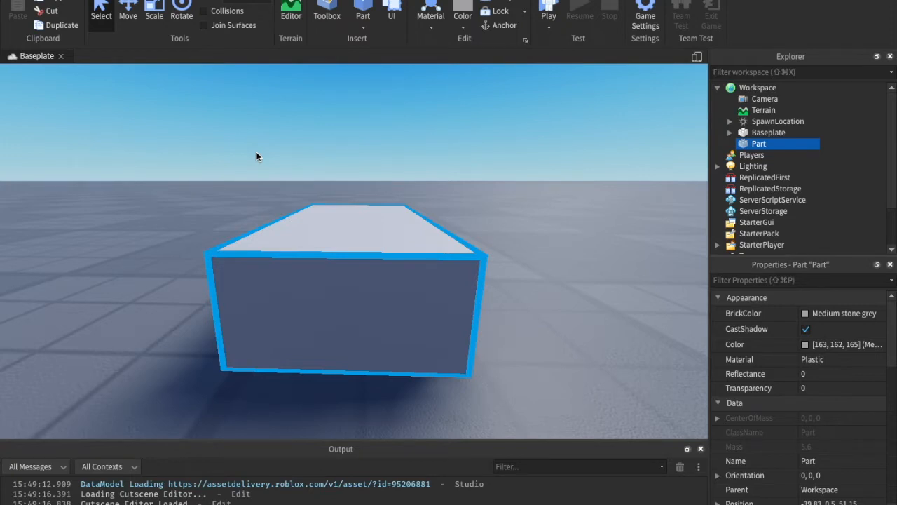
pyautogui.moveTo(353, 149)
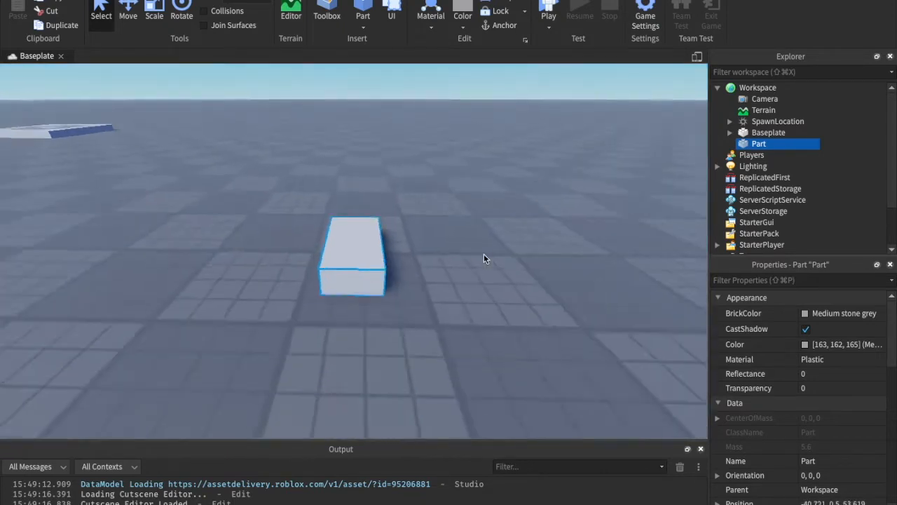
pyautogui.click(128, 11)
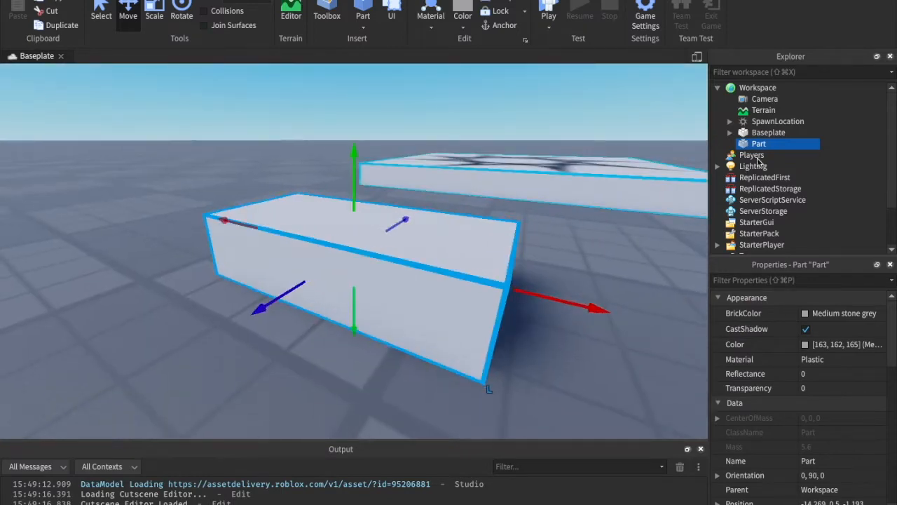
pyautogui.click(775, 144)
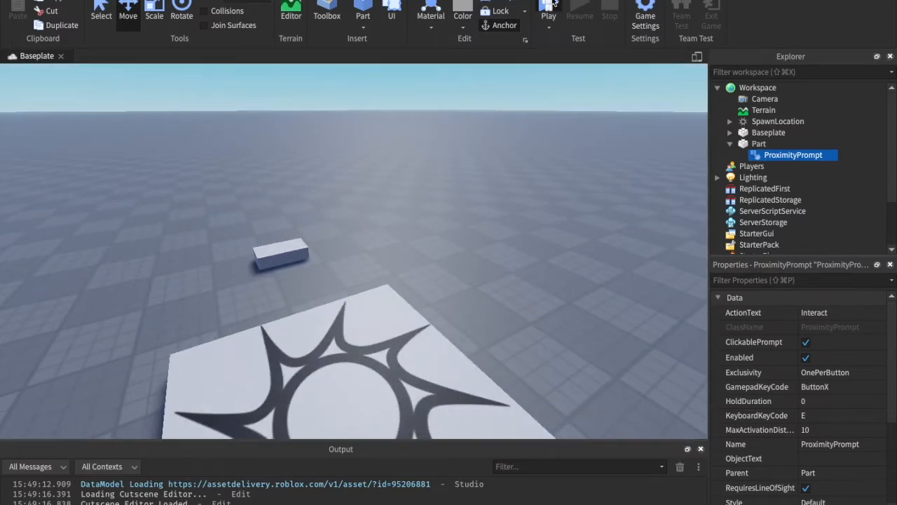
pyautogui.click(549, 14)
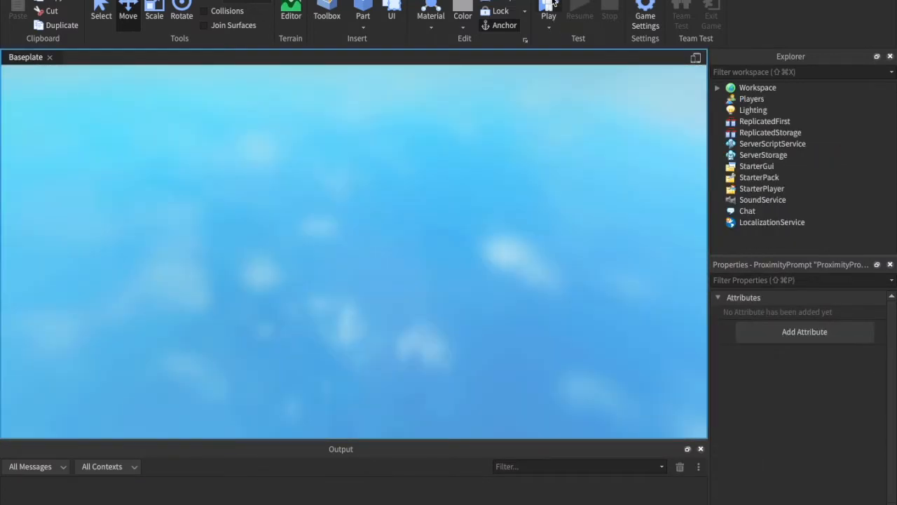
pyautogui.click(549, 14)
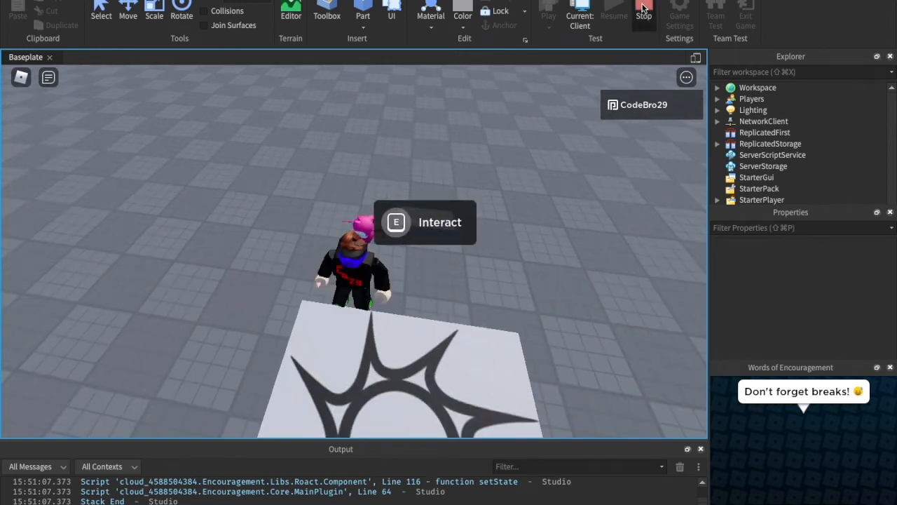
pyautogui.click(643, 9)
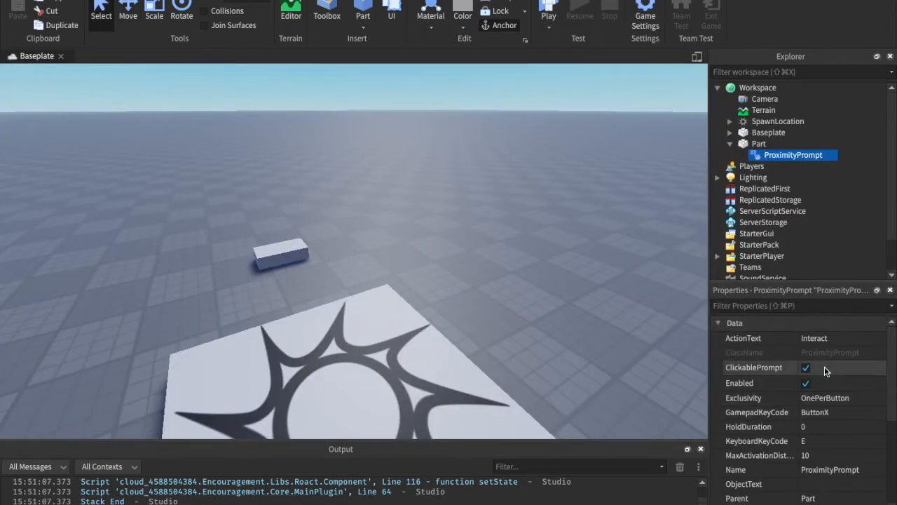
pyautogui.click(806, 367)
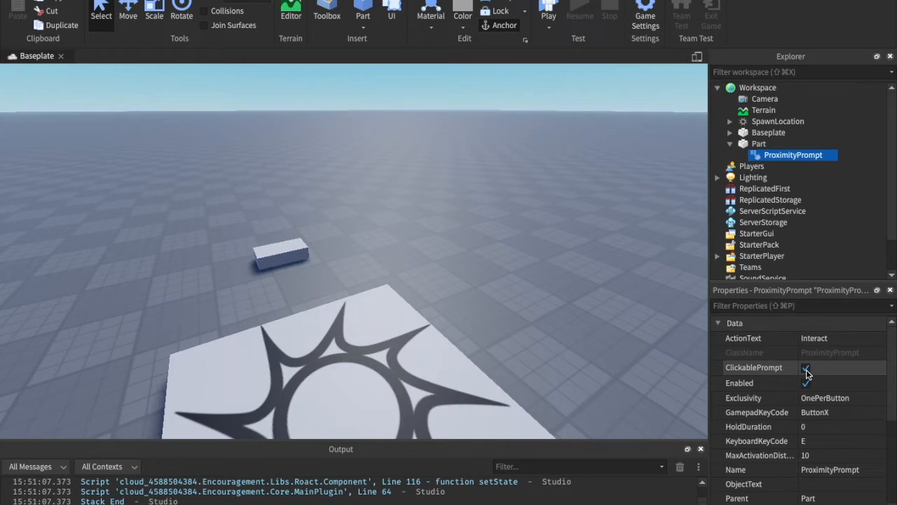
pyautogui.scroll(-3)
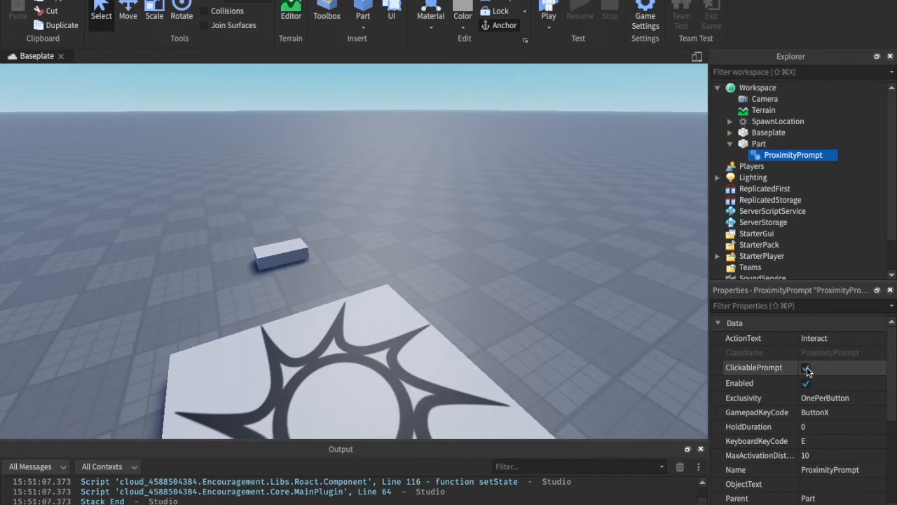
# Playtest with ActionText 'Get in car', then change ActionText to 'Create a new part'
pyautogui.click(806, 367)
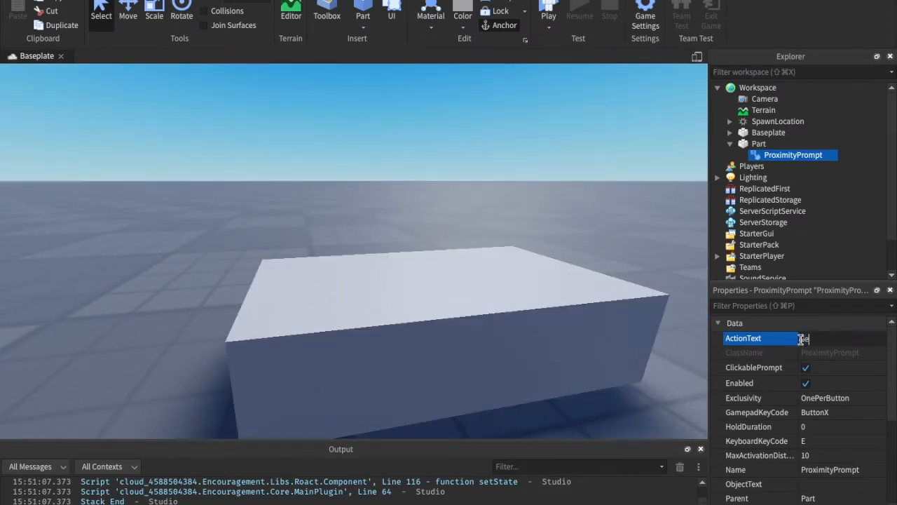
pyautogui.write('Get in car')
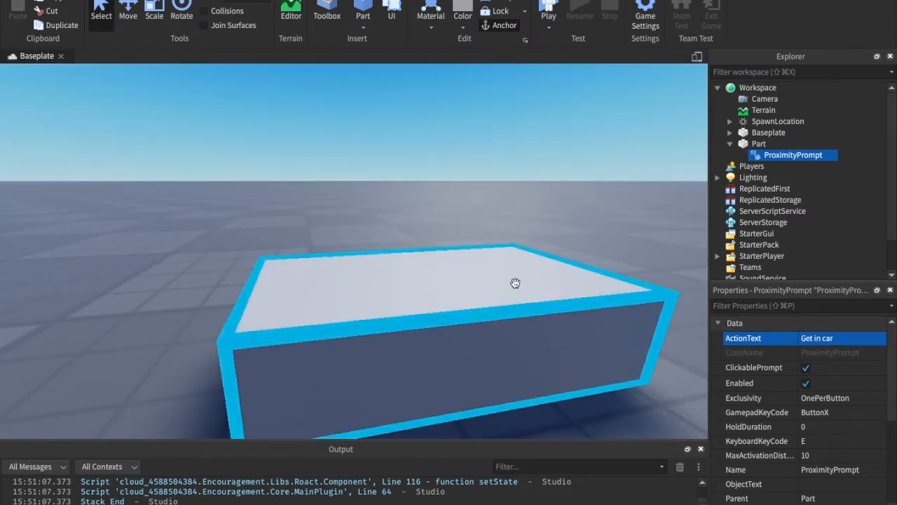
pyautogui.click(549, 13)
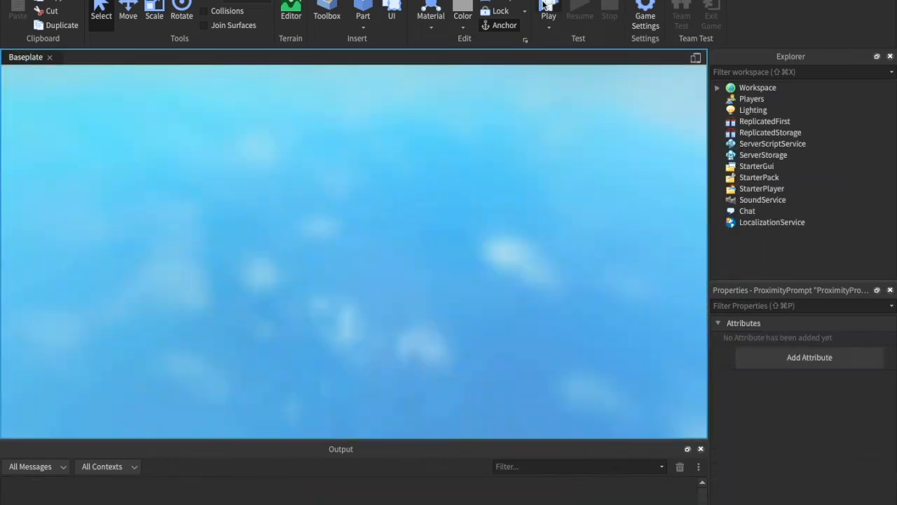
pyautogui.click(549, 14)
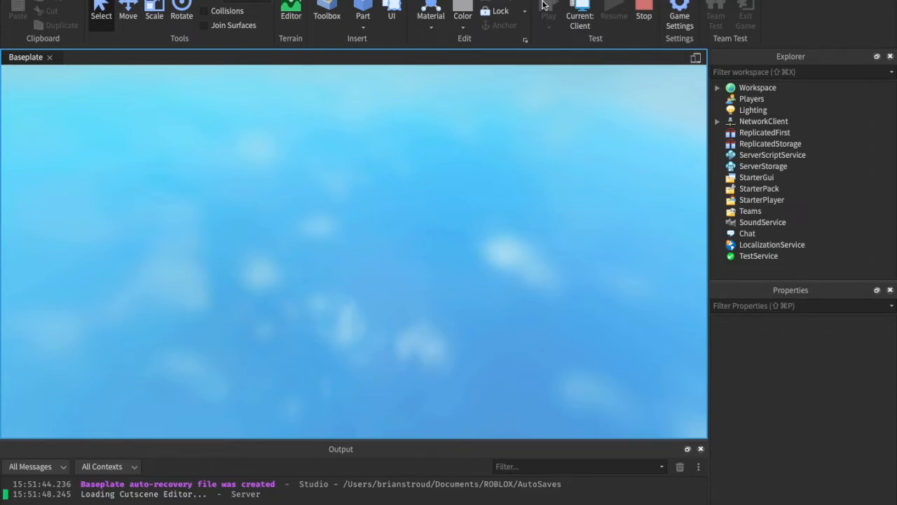
pyautogui.click(549, 12)
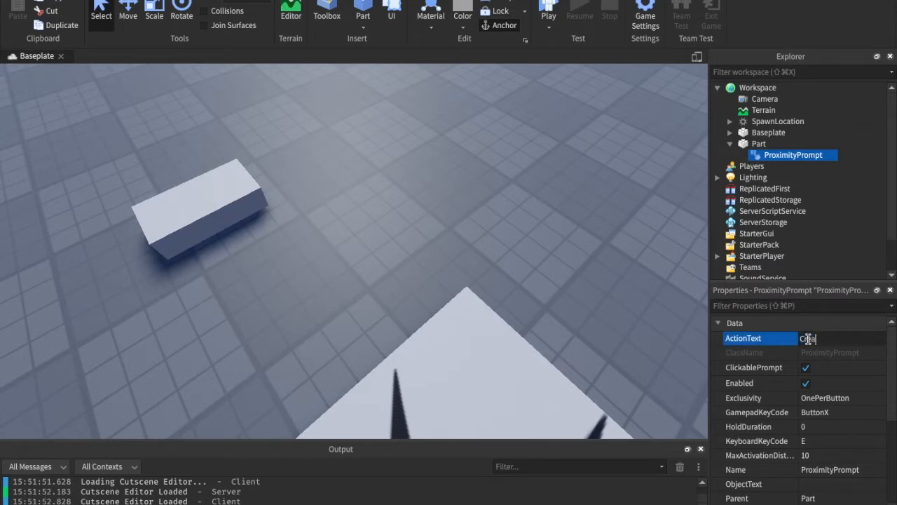
pyautogui.write('Create a new part')
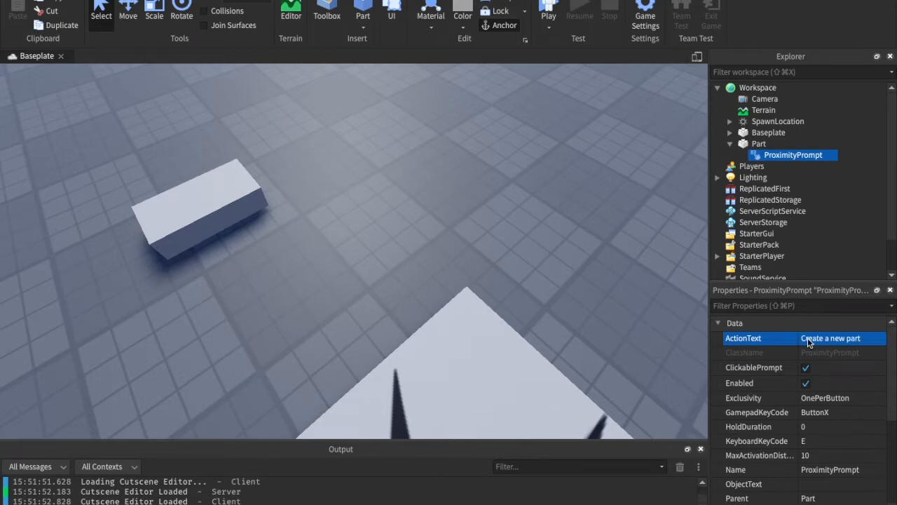
pyautogui.moveTo(541, 322)
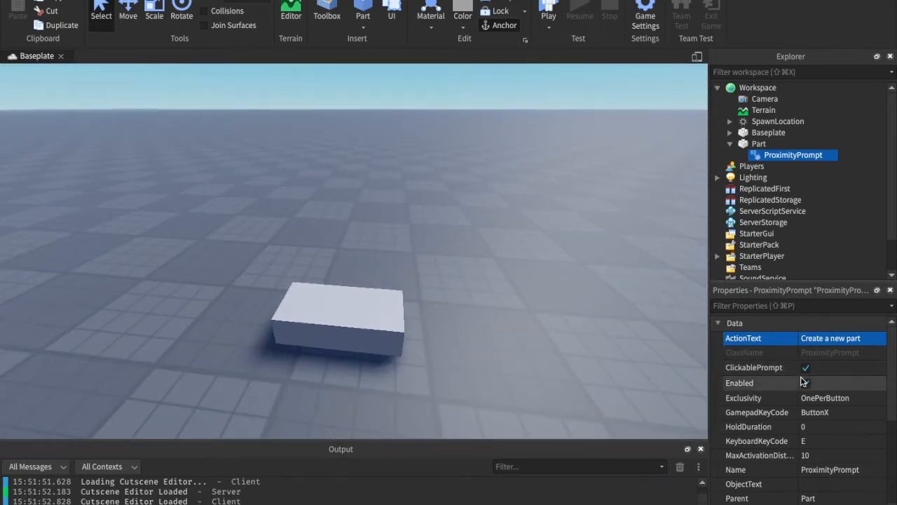
pyautogui.click(806, 368)
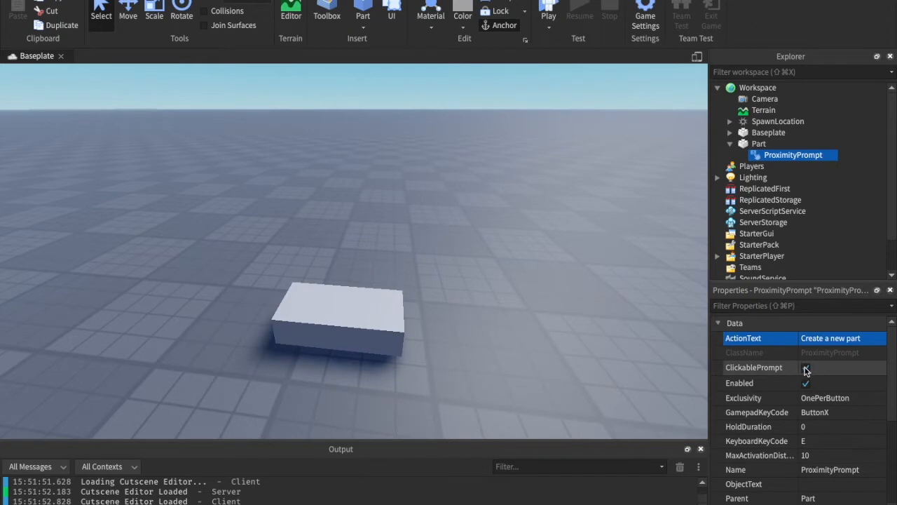
pyautogui.click(806, 368)
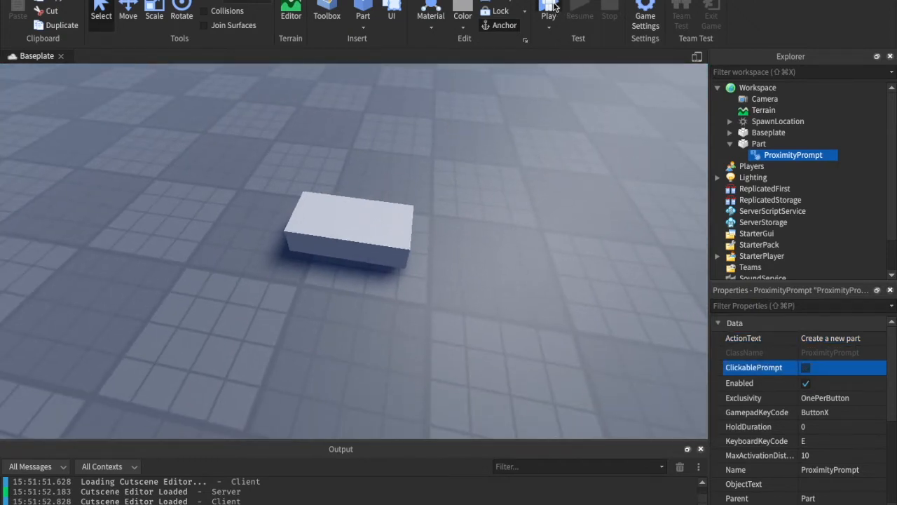
pyautogui.click(549, 12)
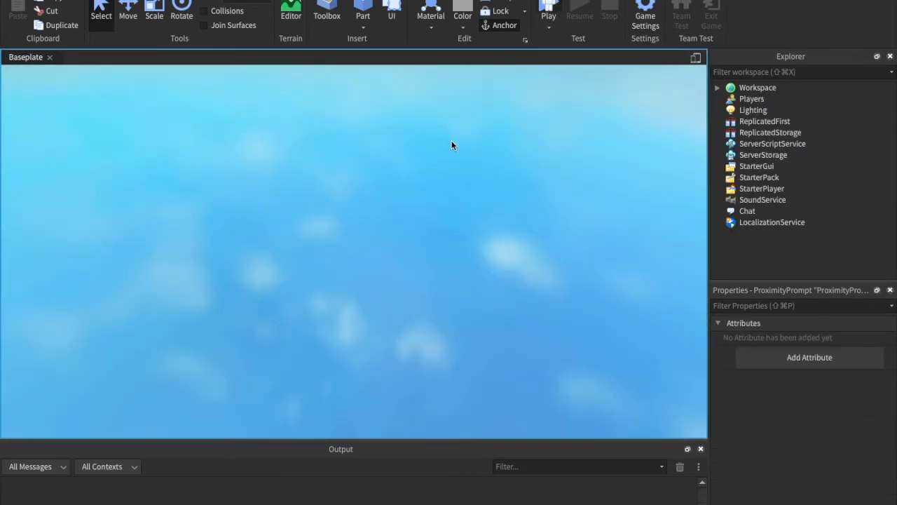
pyautogui.click(549, 14)
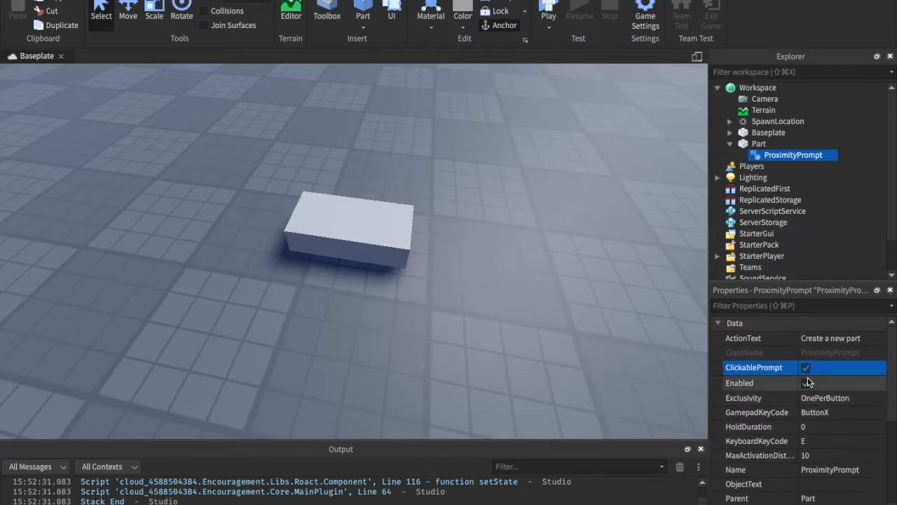
pyautogui.click(806, 383)
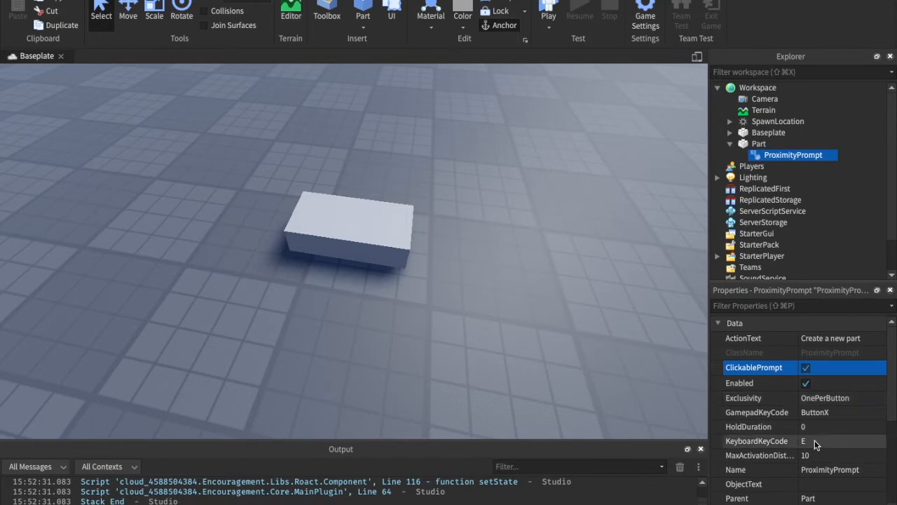
# Browse Exclusivity (kept OnePerButton) and GamepadKeyCode options, leaving ButtonX unchanged
pyautogui.click(841, 397)
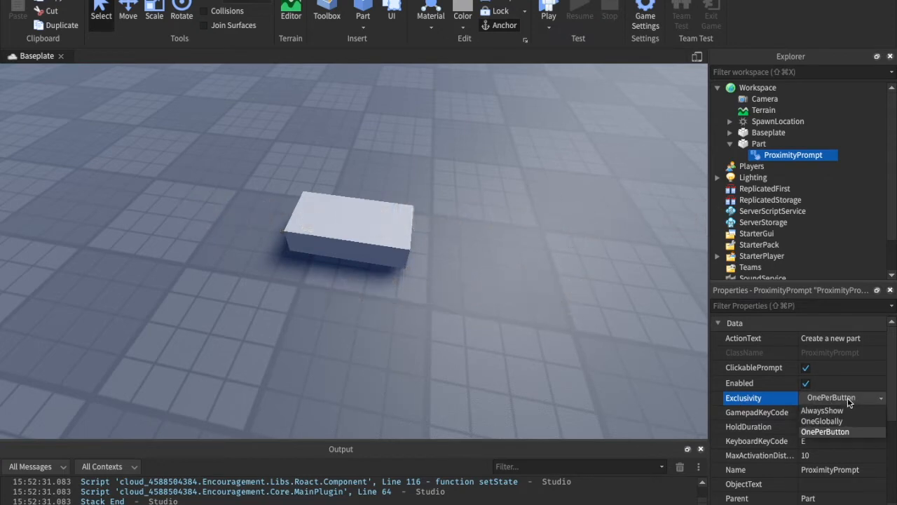
pyautogui.click(825, 431)
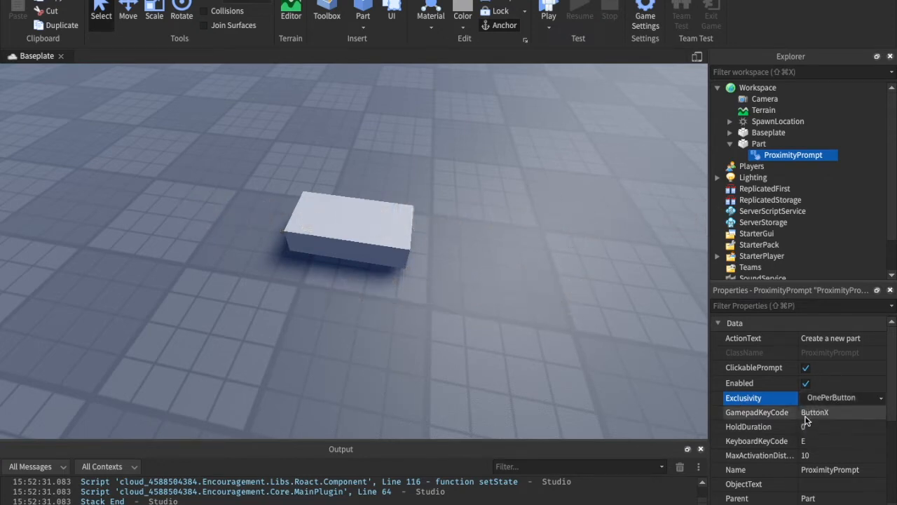
pyautogui.click(758, 412)
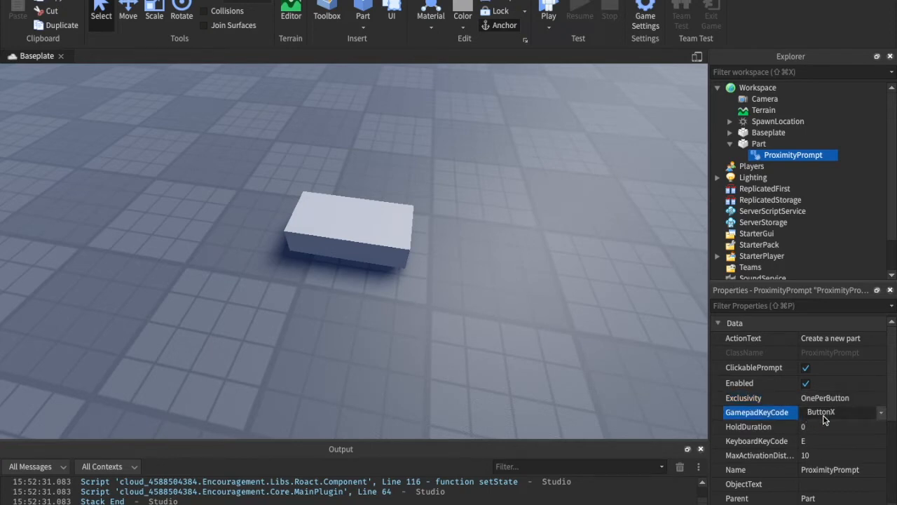
pyautogui.click(841, 412)
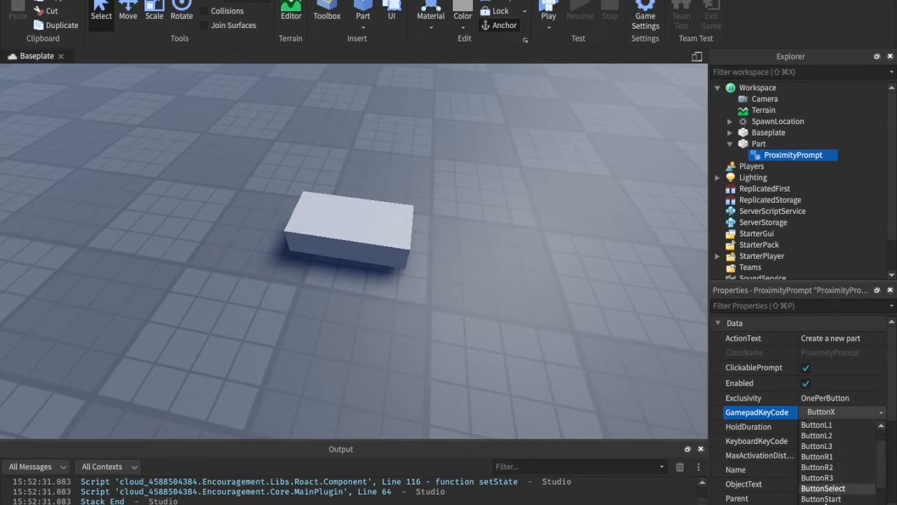
pyautogui.scroll(-3)
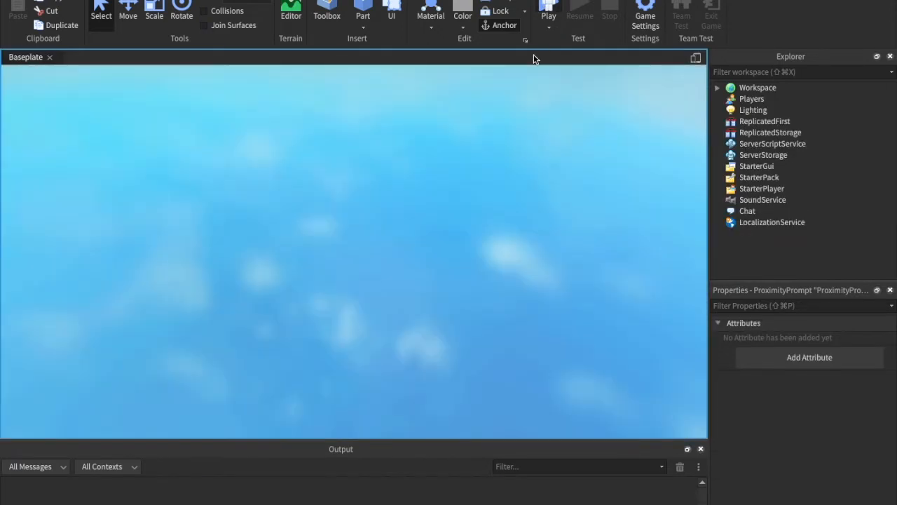
# Stop the playtest, set HoldDuration 2 and KeyboardKeyCode A, then playtest again
pyautogui.click(549, 13)
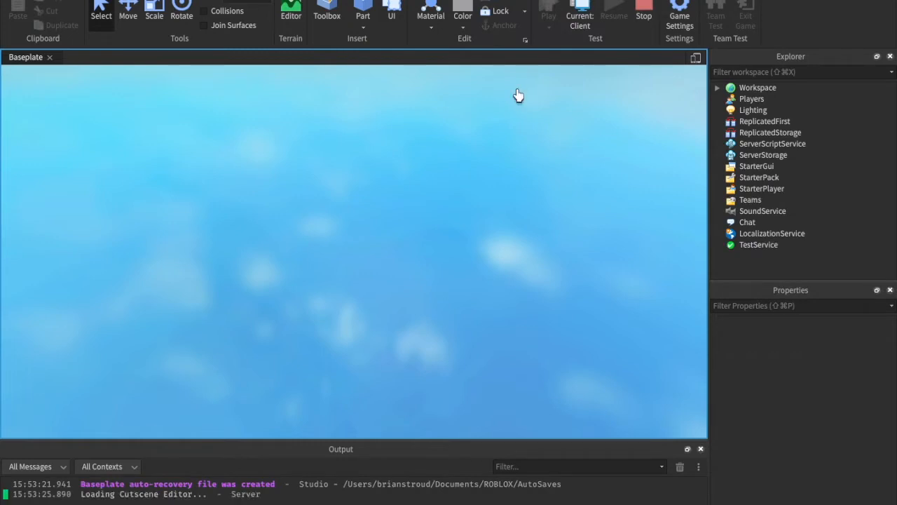
pyautogui.moveTo(506, 133)
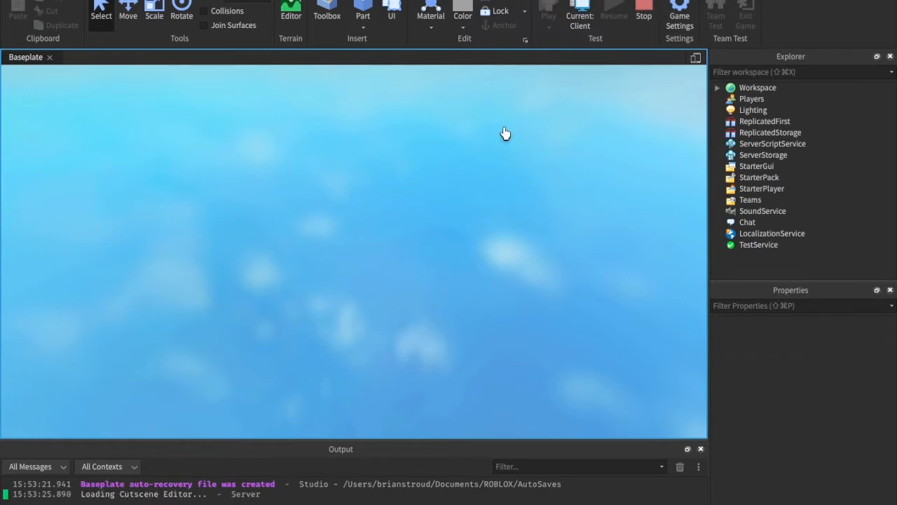
pyautogui.click(549, 13)
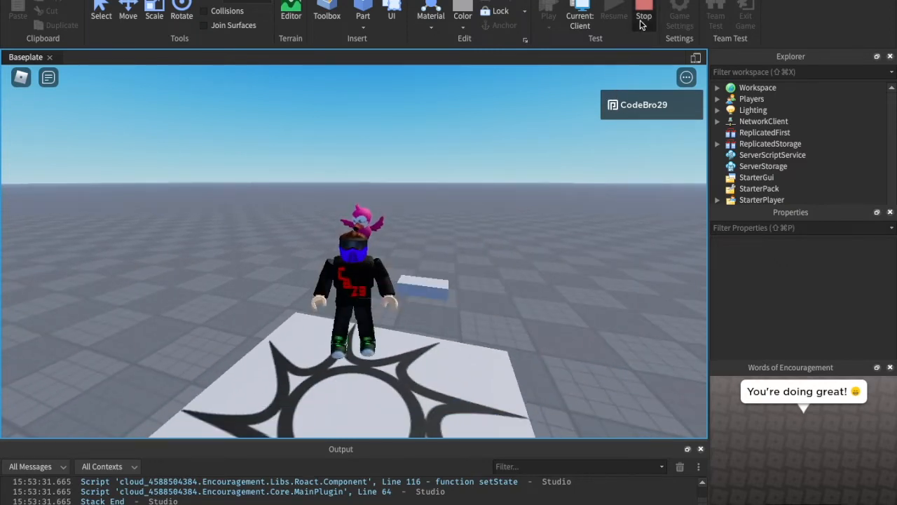
pyautogui.click(643, 11)
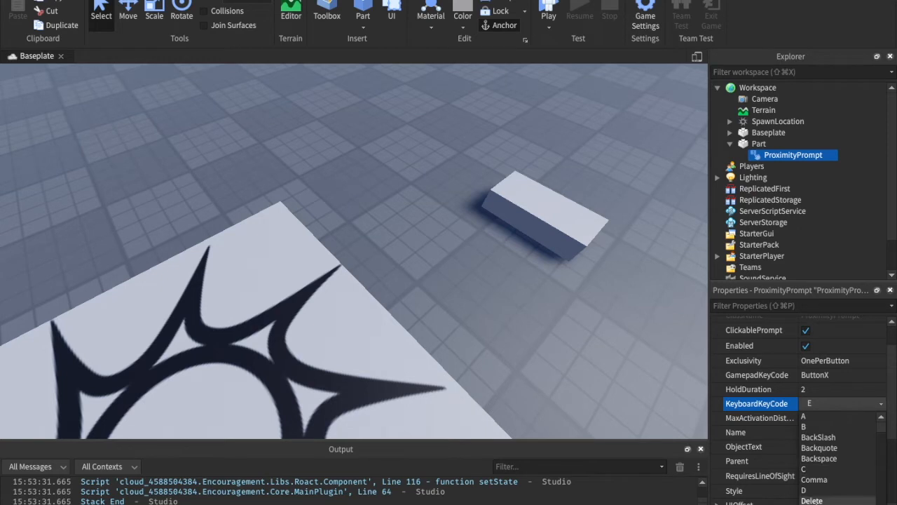
pyautogui.moveTo(832, 417)
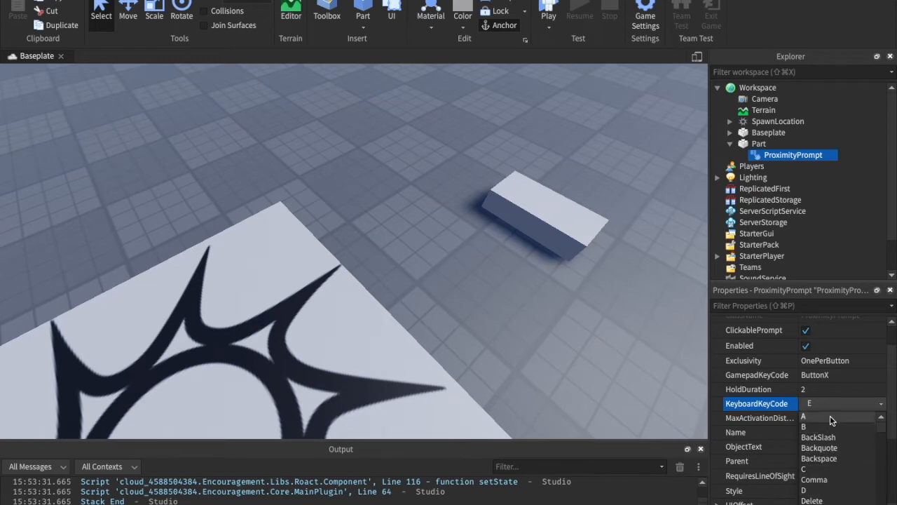
pyautogui.click(805, 416)
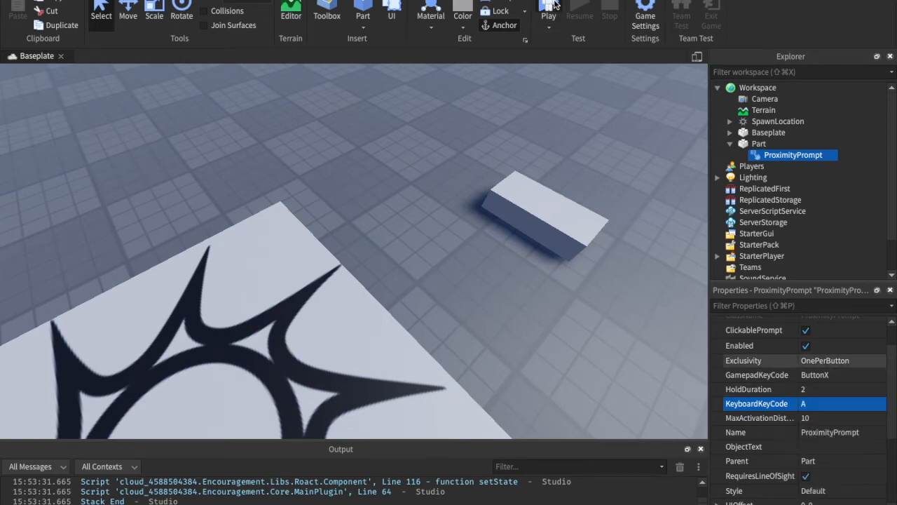
pyautogui.click(549, 11)
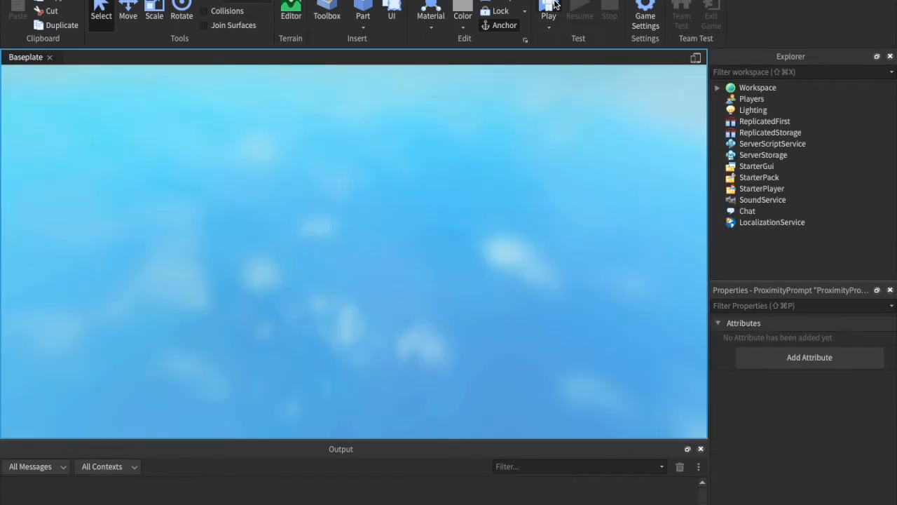
pyautogui.click(549, 13)
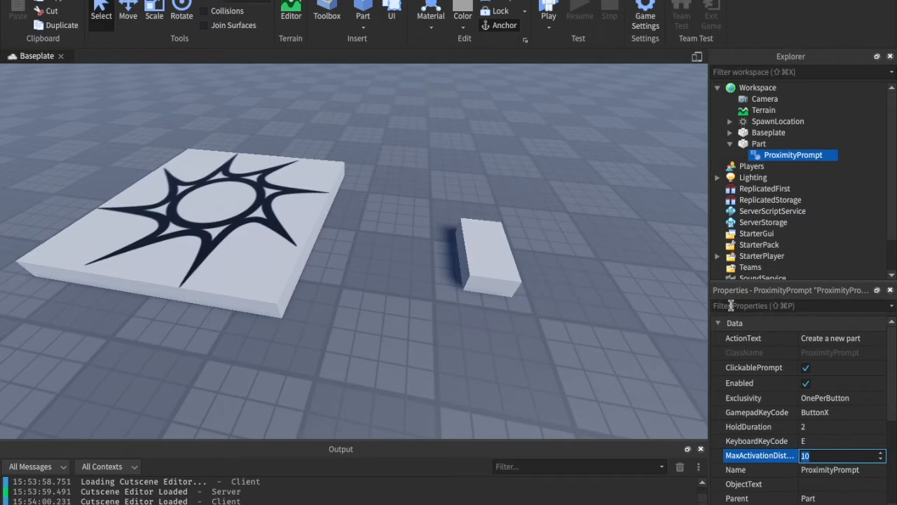
# Set MaxActivationDistance to 50 and run a playtest to check it
pyautogui.write('50')
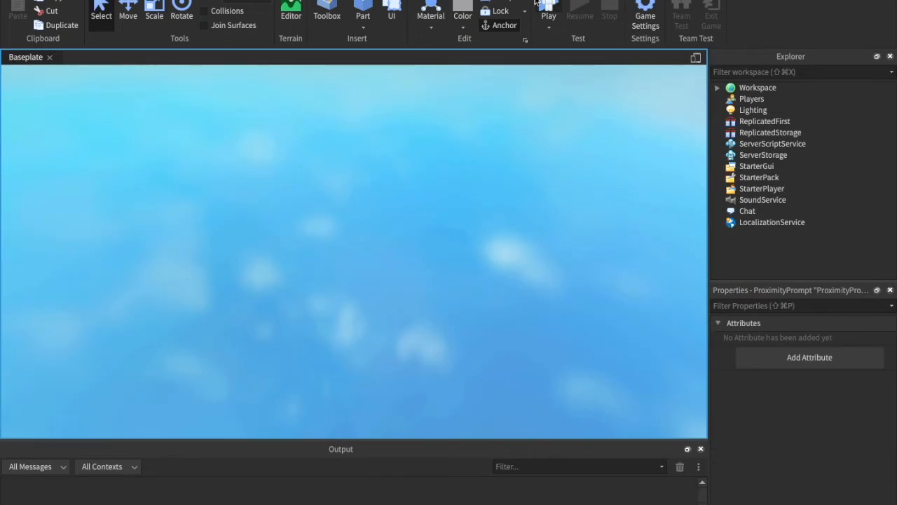
pyautogui.click(549, 13)
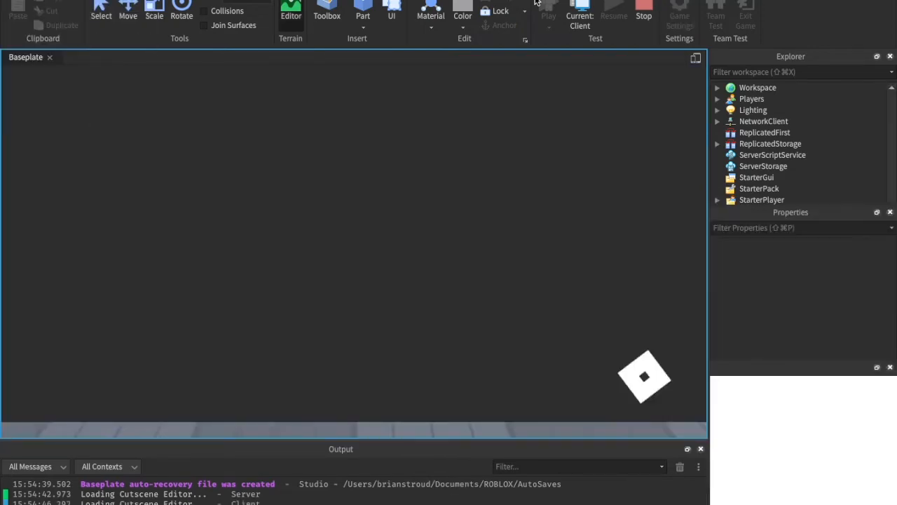
pyautogui.click(549, 14)
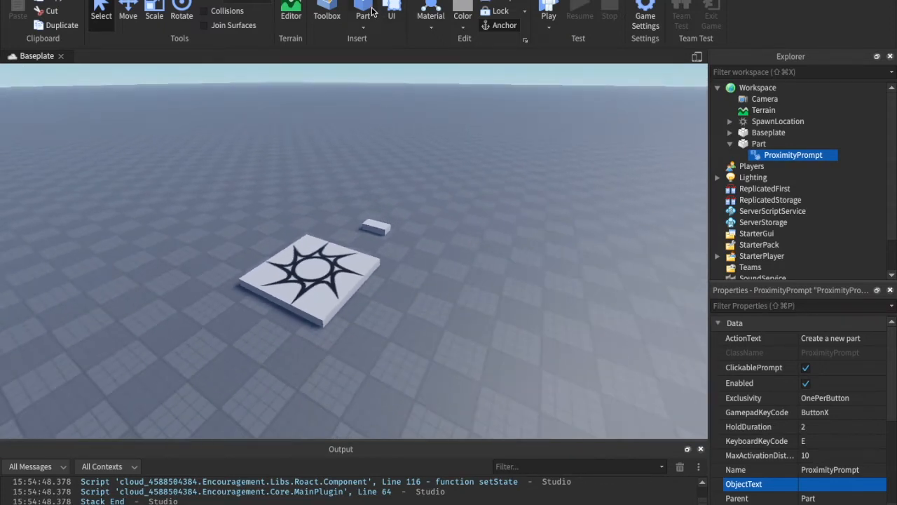
pyautogui.moveTo(363, 13)
pyautogui.write('Robber')
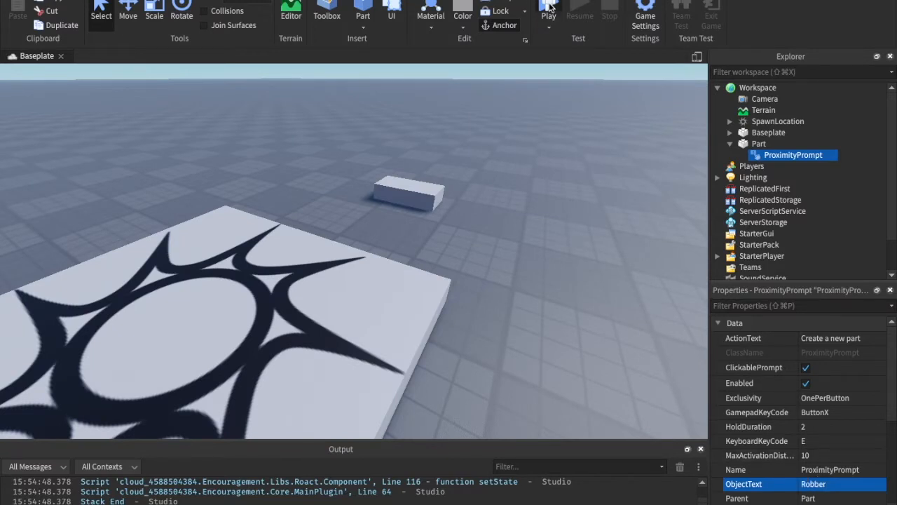
# Playtest with ObjectText 'Robber', then set ObjectText to 'Part' and reselect the ProximityPrompt
pyautogui.click(549, 10)
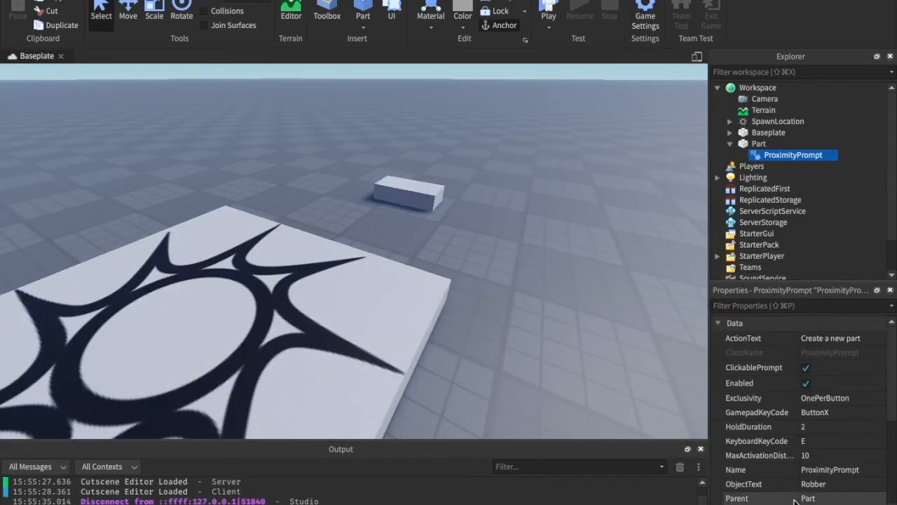
pyautogui.scroll(-3)
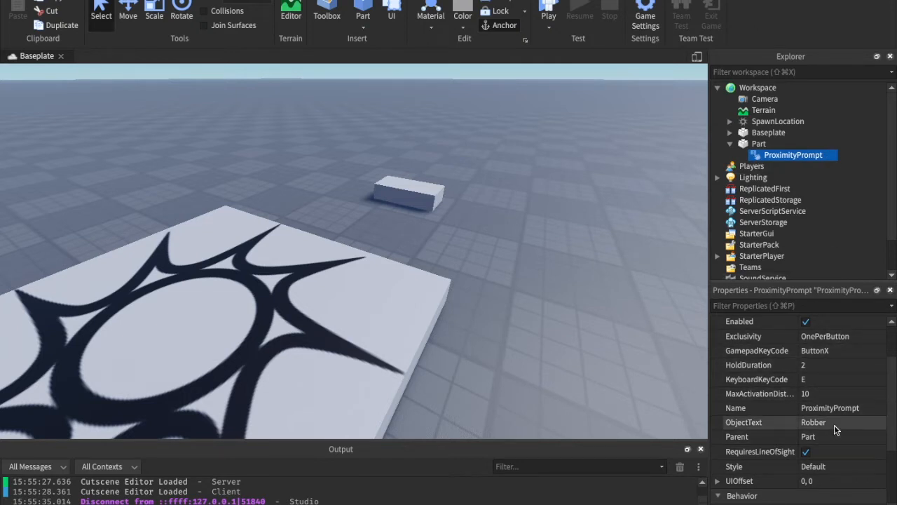
pyautogui.click(828, 422)
pyautogui.write('Part')
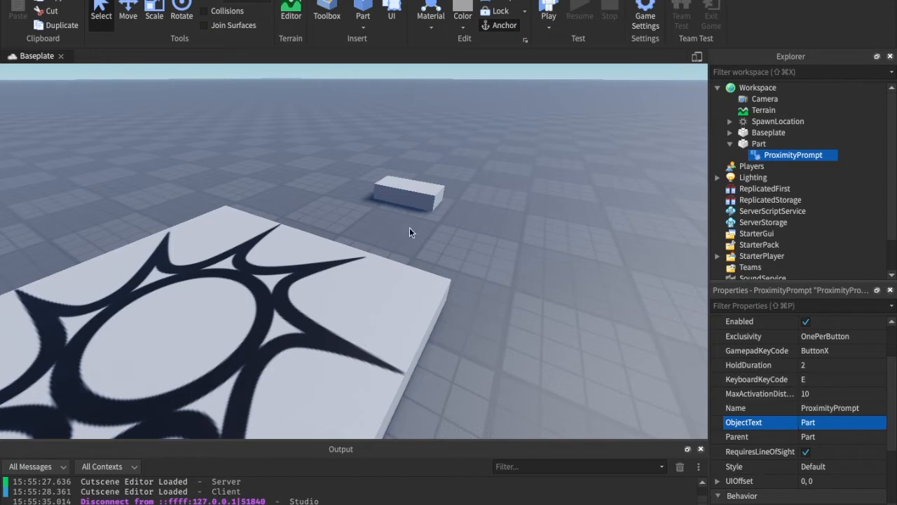
pyautogui.click(759, 144)
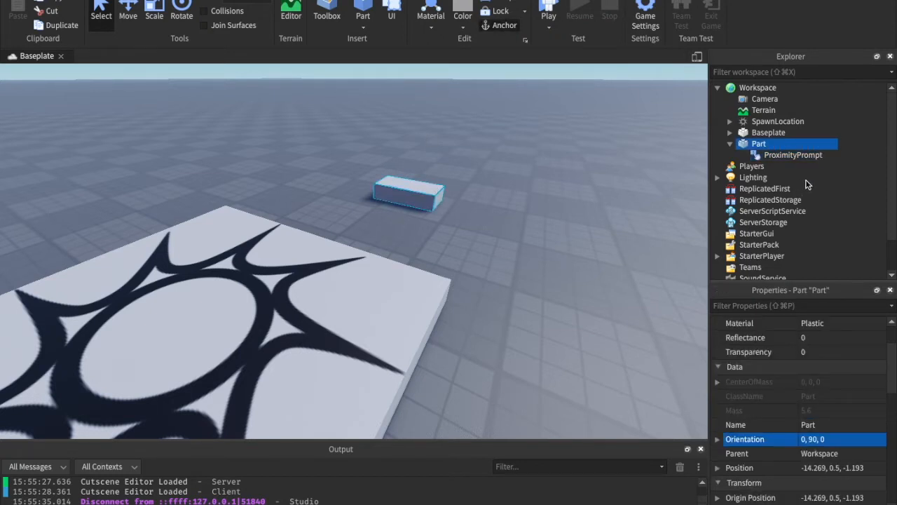
pyautogui.click(793, 155)
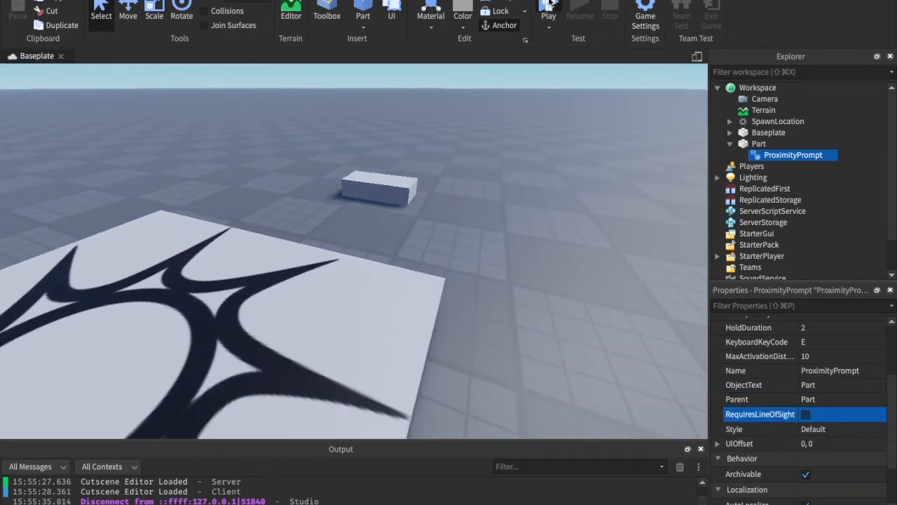
# Playtest with RequiresLineOfSight off, then re-enable it and playtest again
pyautogui.click(549, 12)
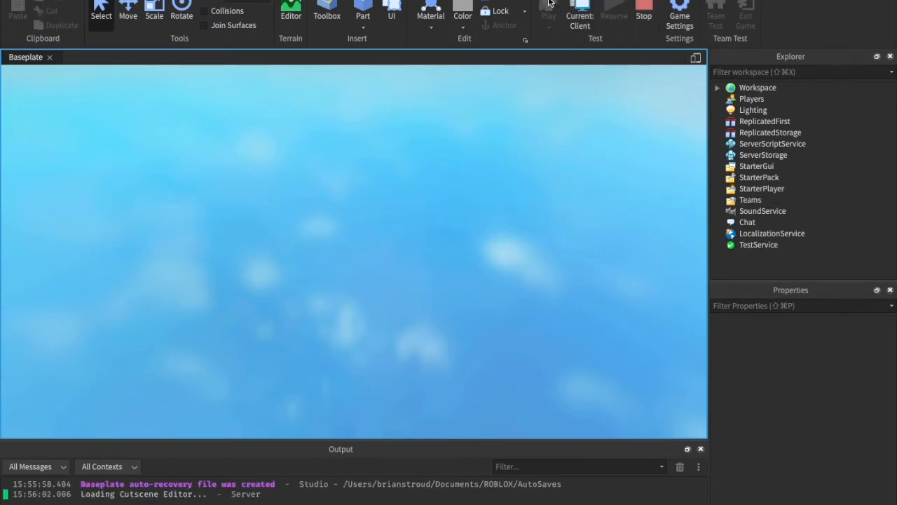
pyautogui.click(549, 13)
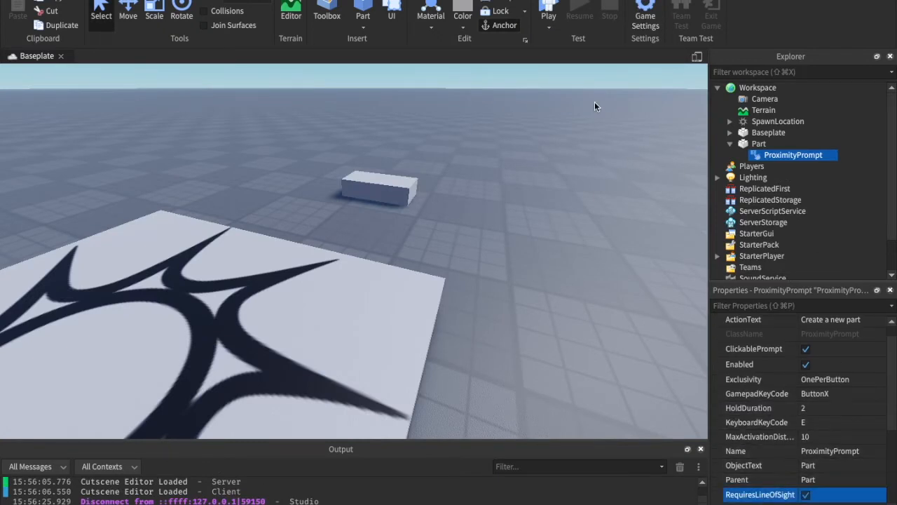
pyautogui.click(548, 12)
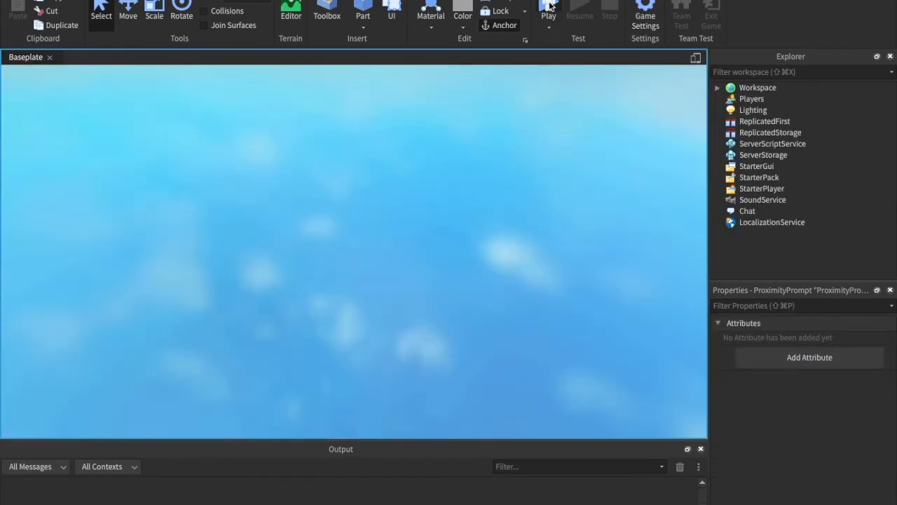
pyautogui.click(549, 12)
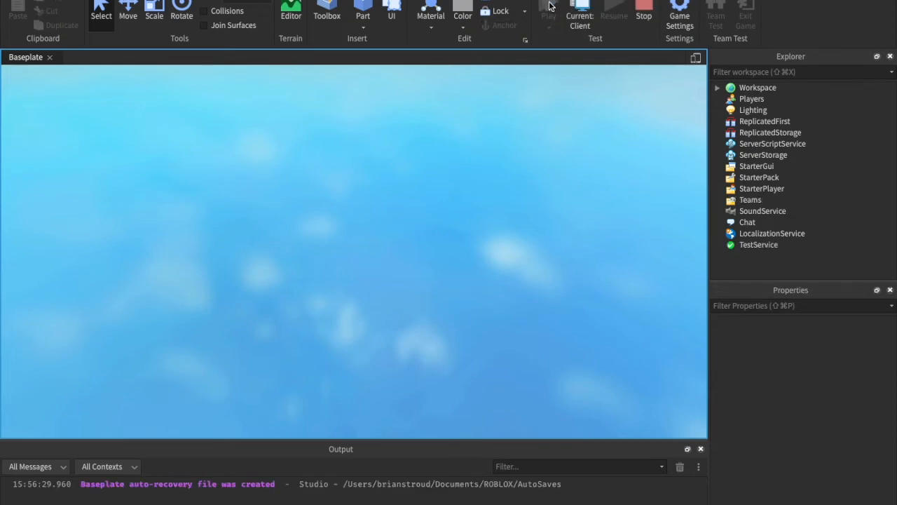
pyautogui.click(549, 13)
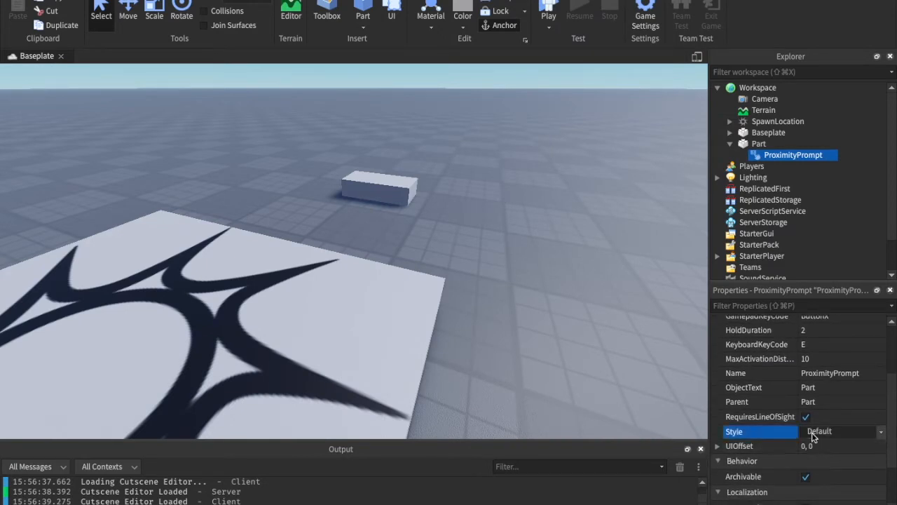
pyautogui.click(819, 430)
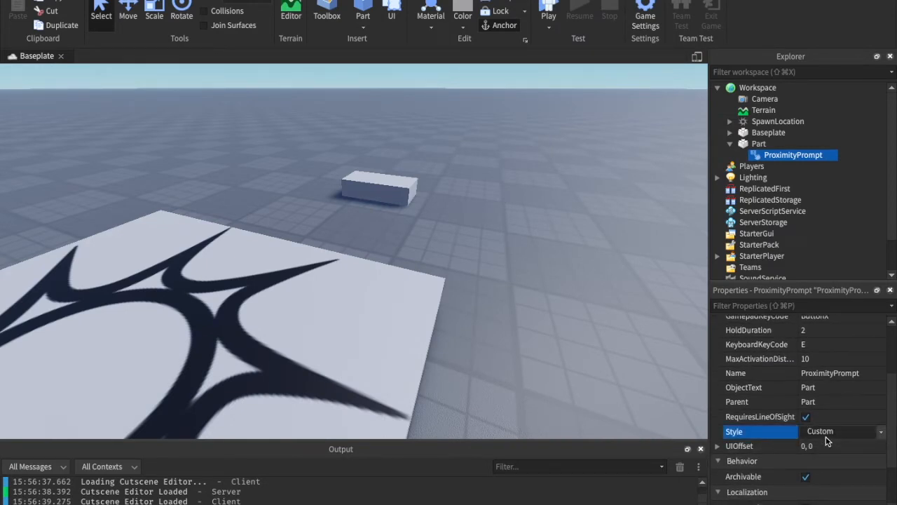
pyautogui.click(839, 431)
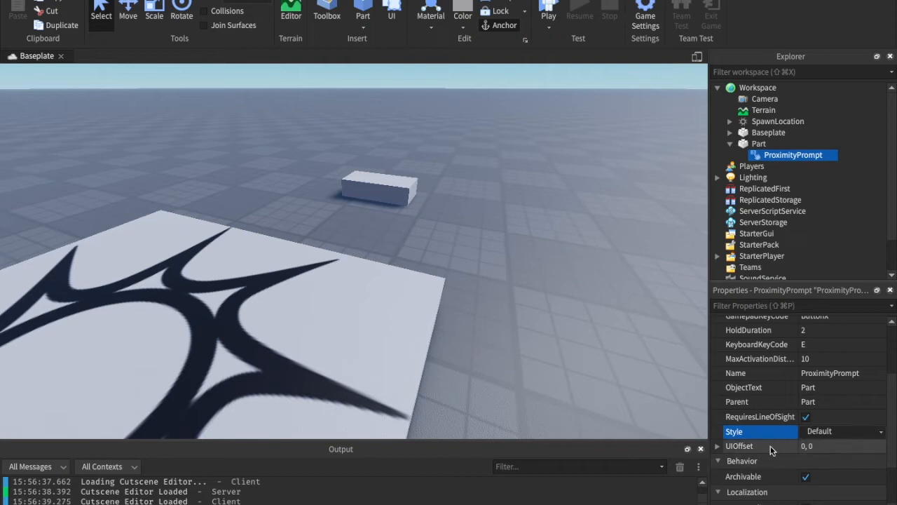
pyautogui.click(841, 446)
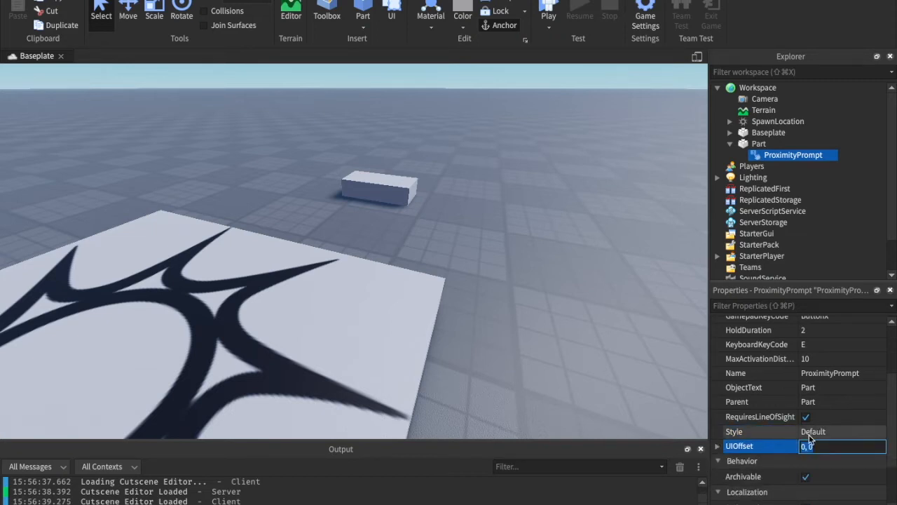
pyautogui.click(841, 431)
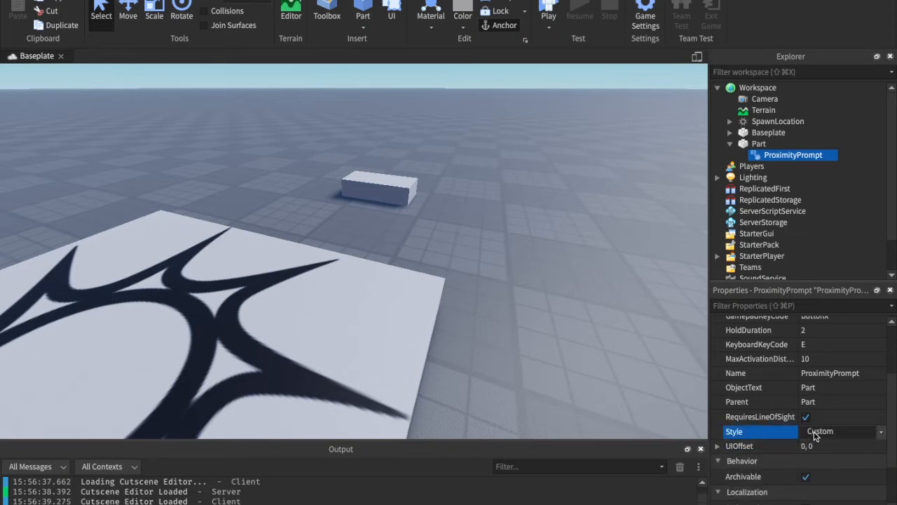
pyautogui.click(838, 430)
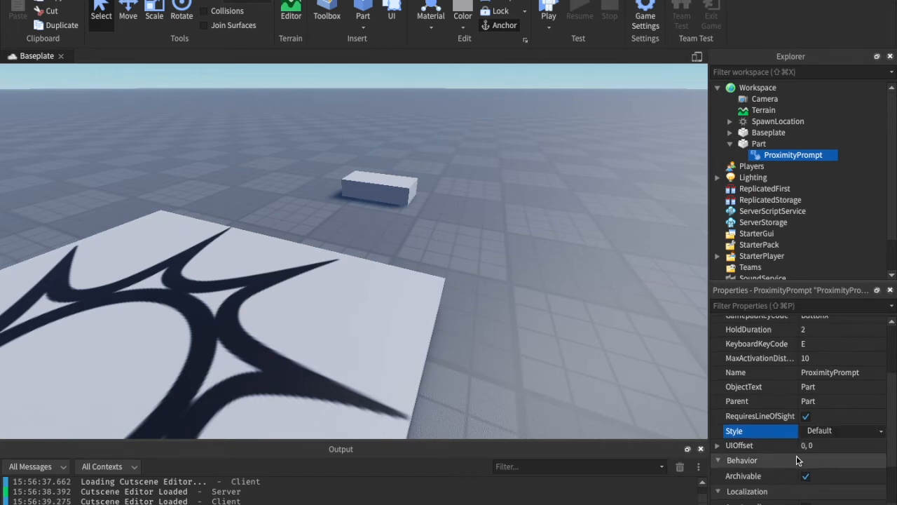
pyautogui.scroll(-3)
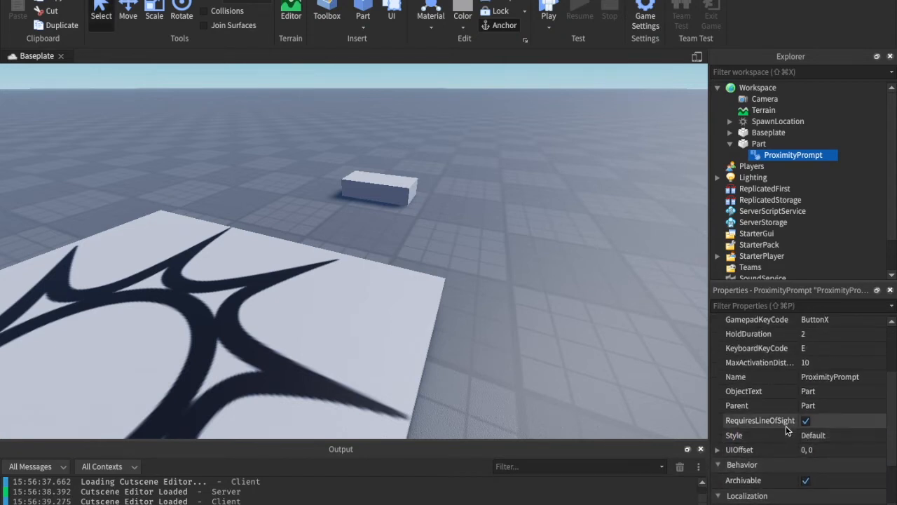
pyautogui.scroll(-3)
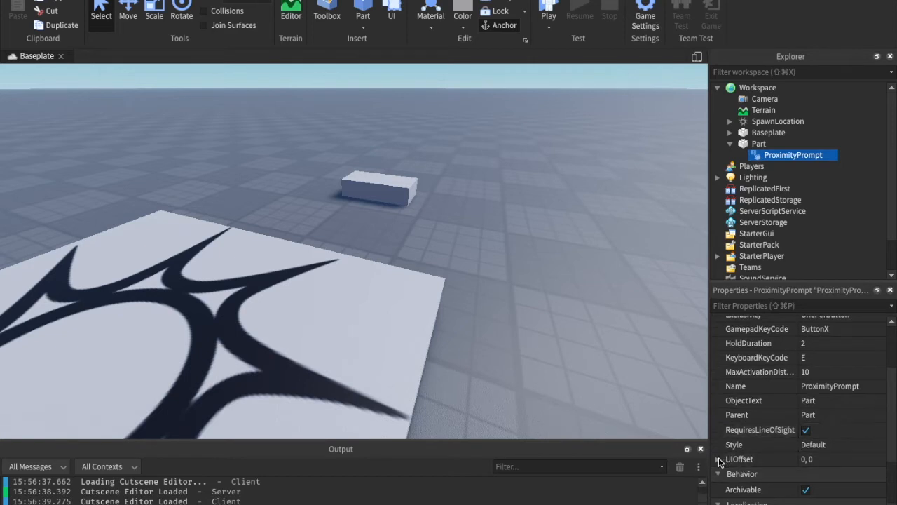
pyautogui.click(842, 460)
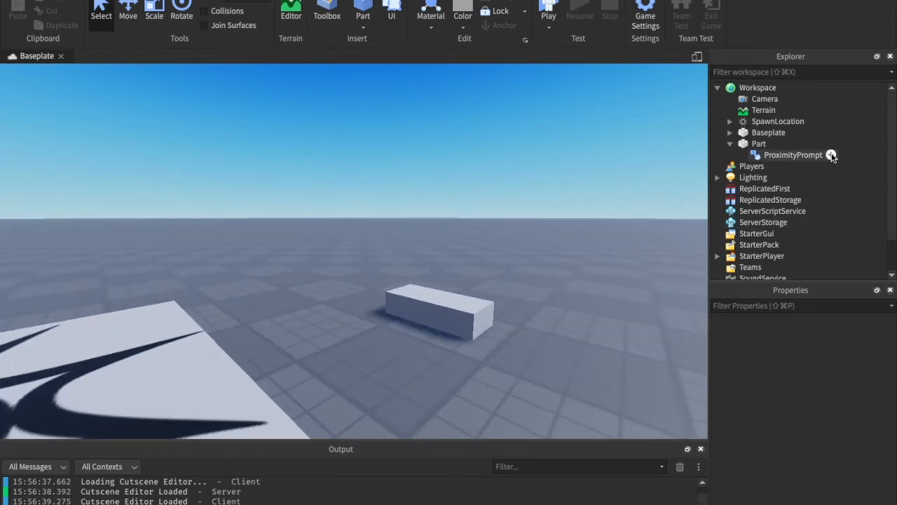
# Insert a Script under the ProximityPrompt and define local proximityPrompt = script.Parent
pyautogui.click(832, 155)
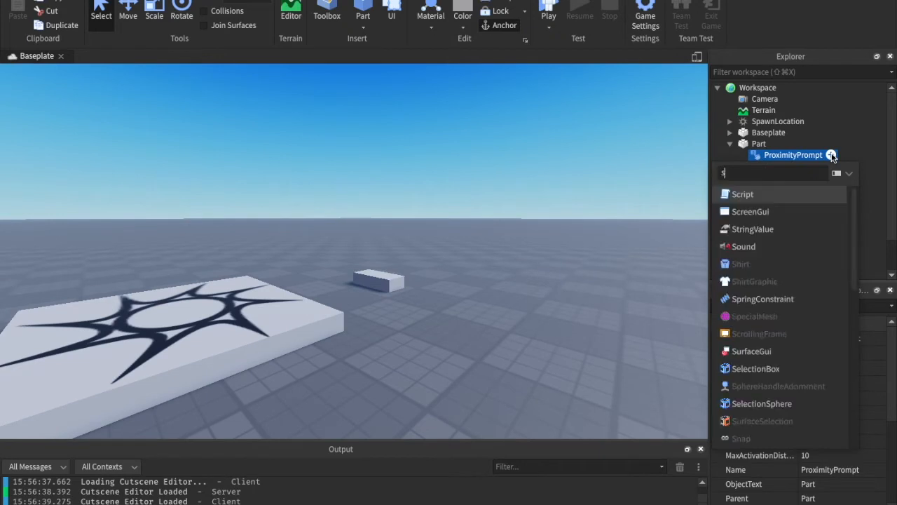
pyautogui.click(742, 193)
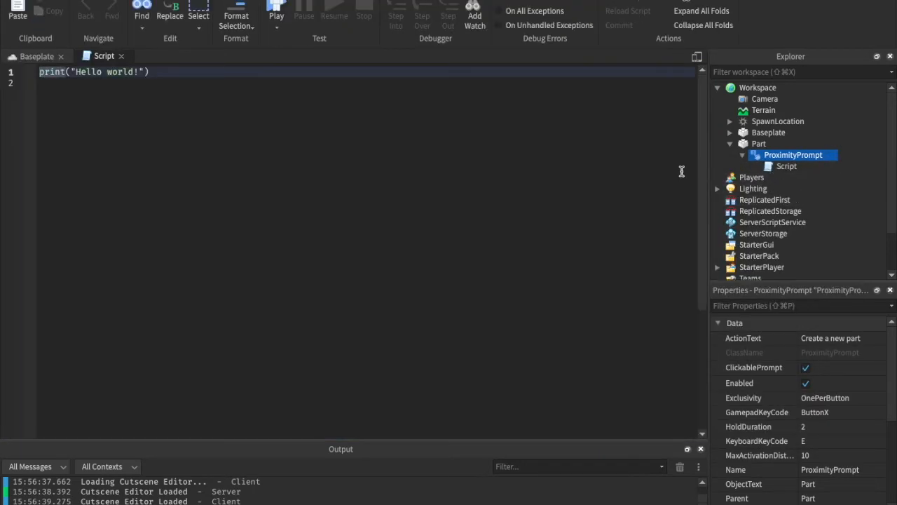
pyautogui.tripleClick(91, 72)
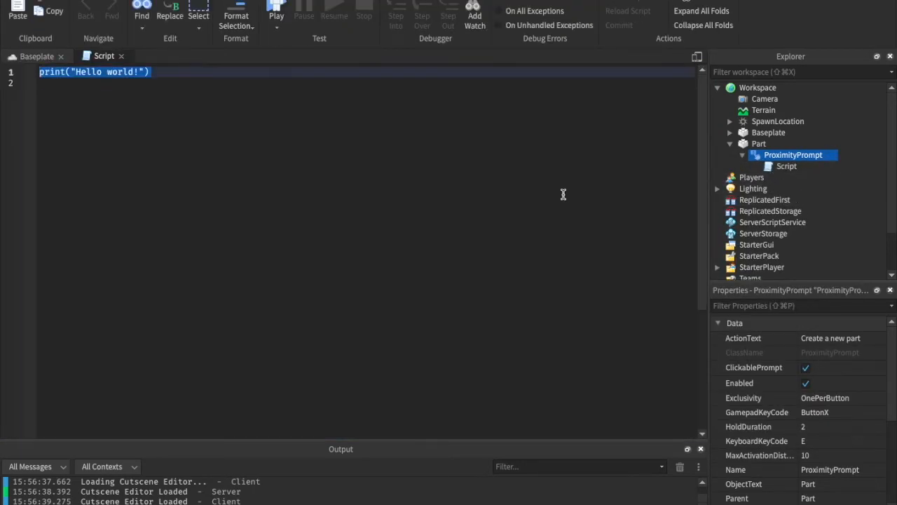
pyautogui.write('local pro')
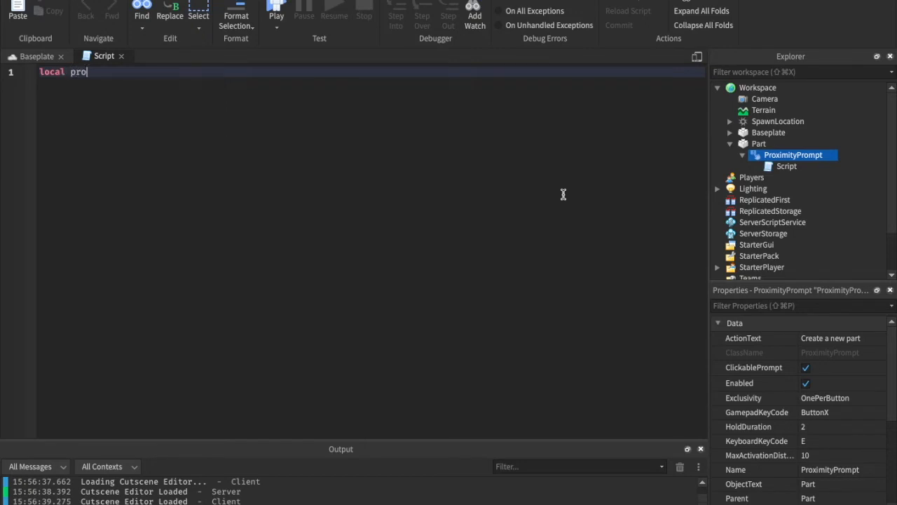
pyautogui.write('ximityPrompt')
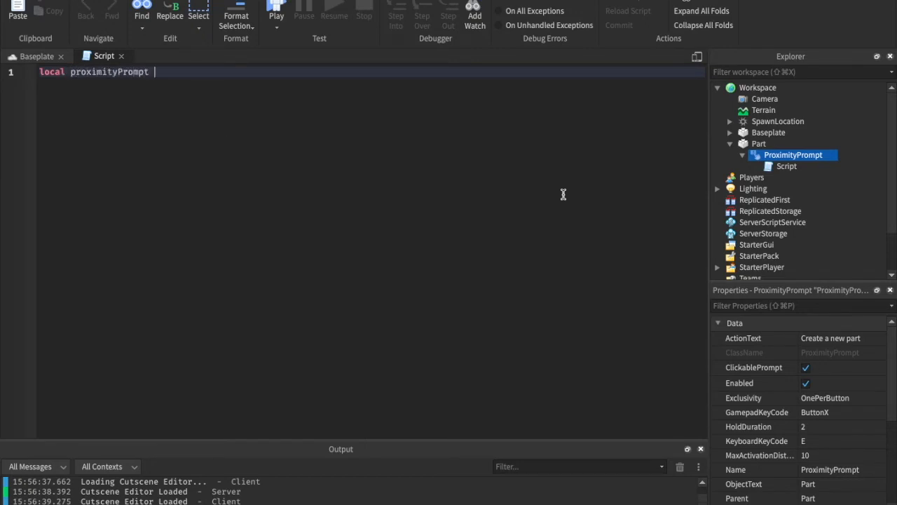
pyautogui.write('= script.Parent')
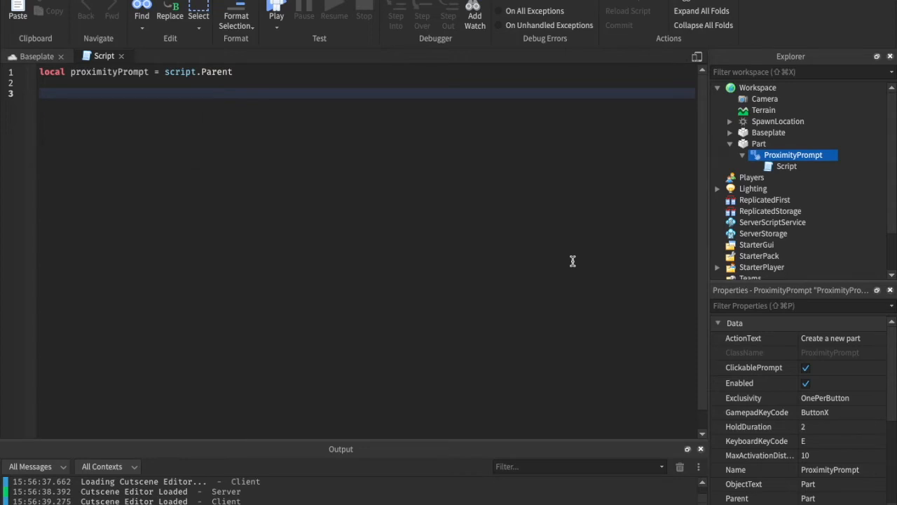
# Connect Triggered(player) to create a new Part parented to workspace, then playtest
pyautogui.write('proximityPrompt.Triggered')
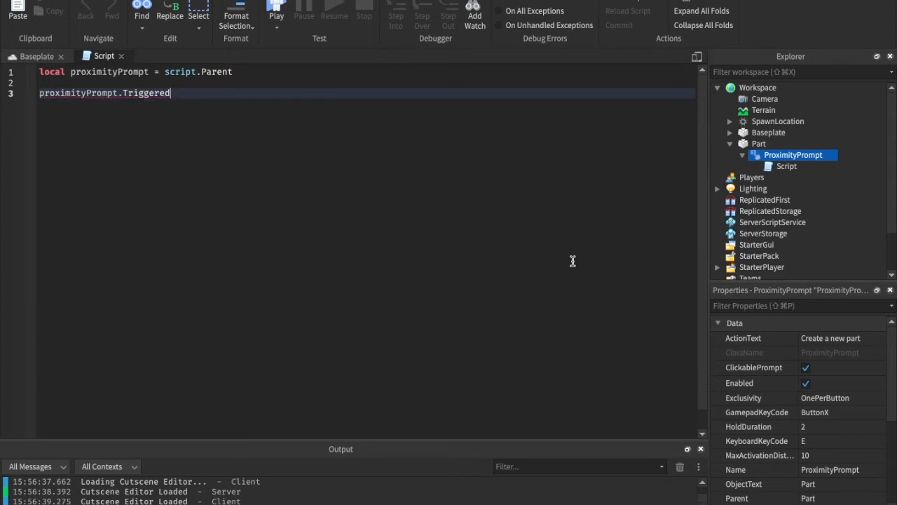
pyautogui.write(':Connect(function')
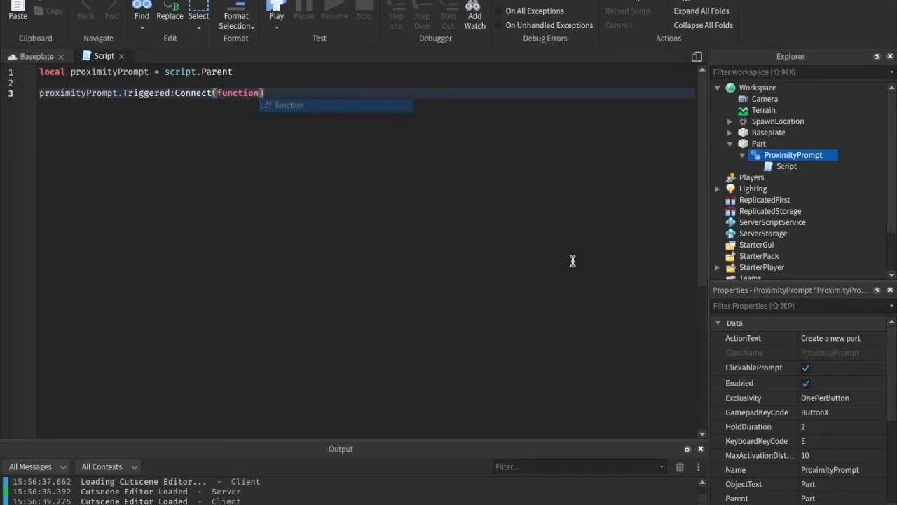
pyautogui.write('player')
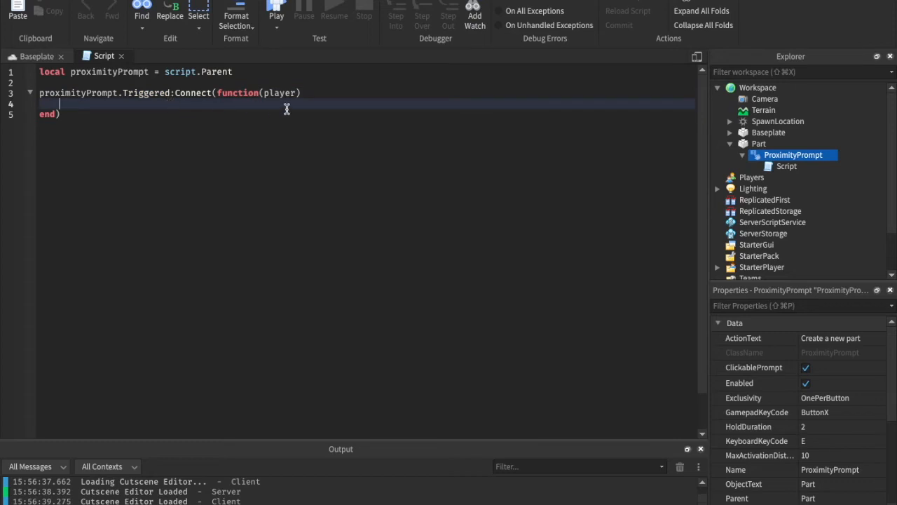
pyautogui.moveTo(278, 92)
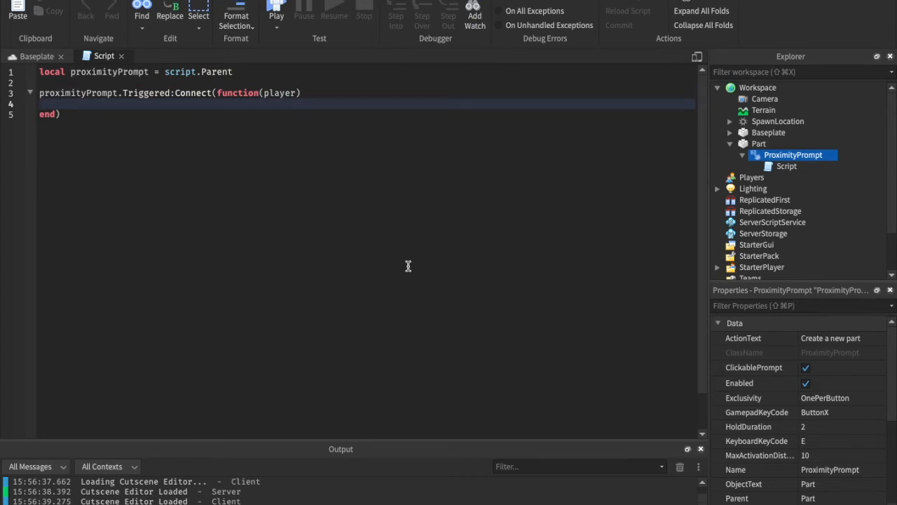
pyautogui.write('Instance.new()')
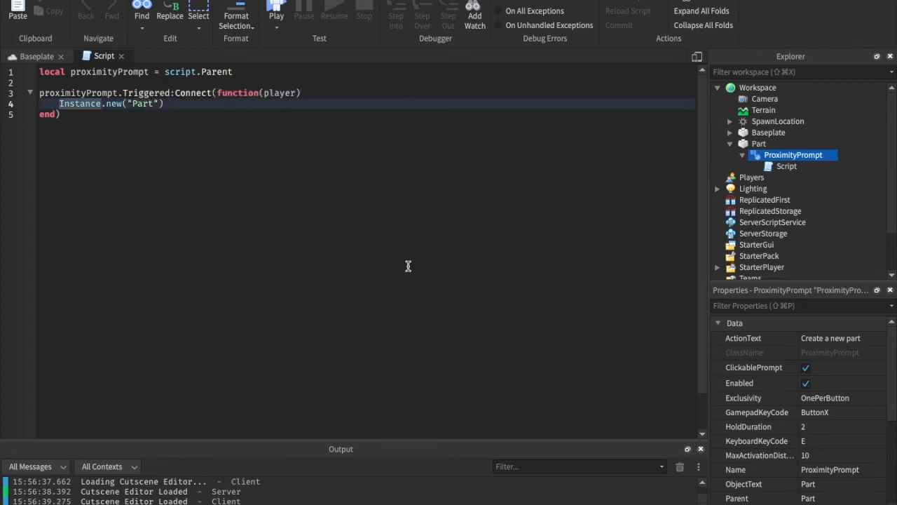
pyautogui.write('local part =')
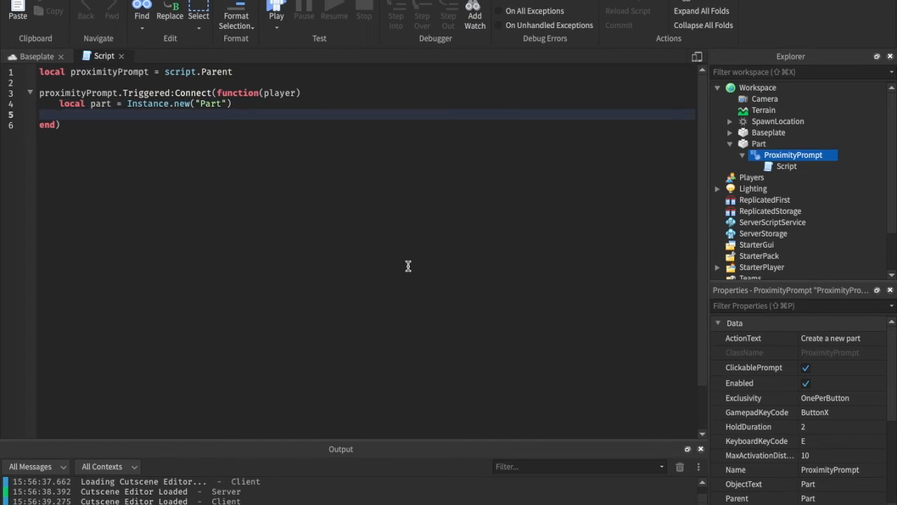
pyautogui.write('part.Parent =w')
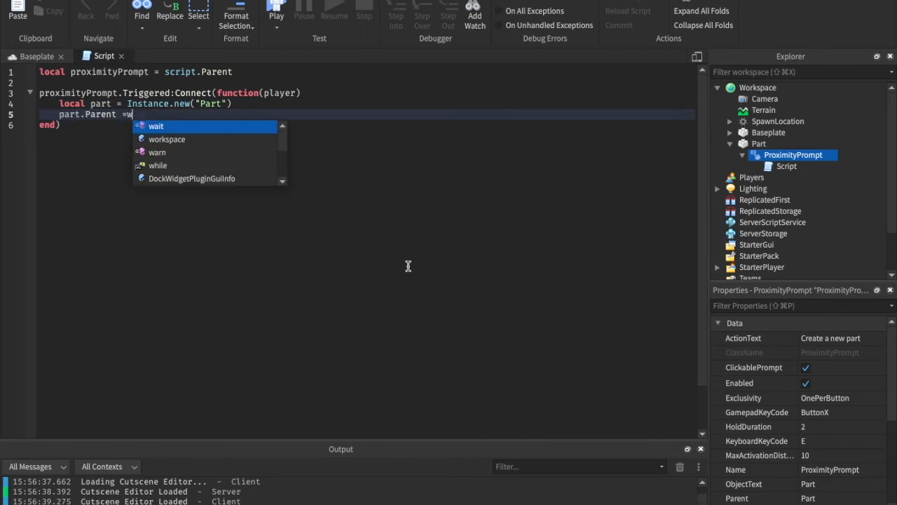
pyautogui.write('orkspace')
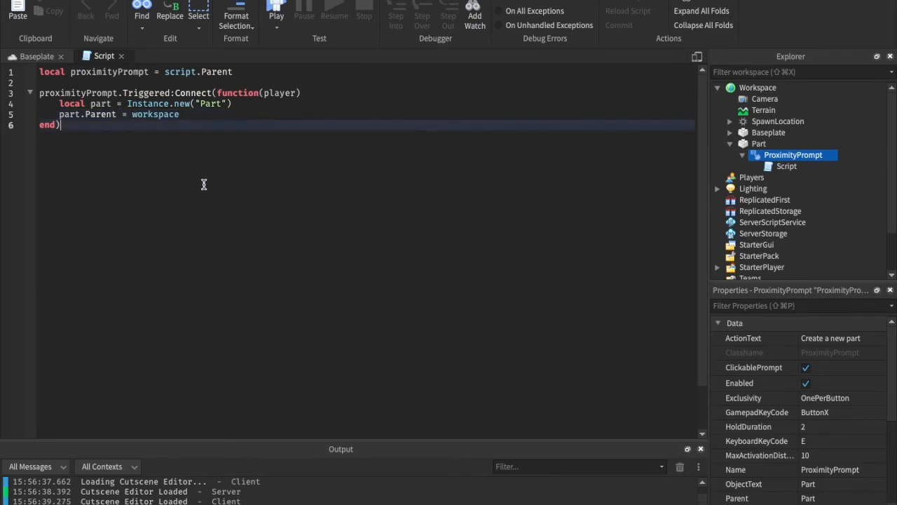
pyautogui.click(36, 55)
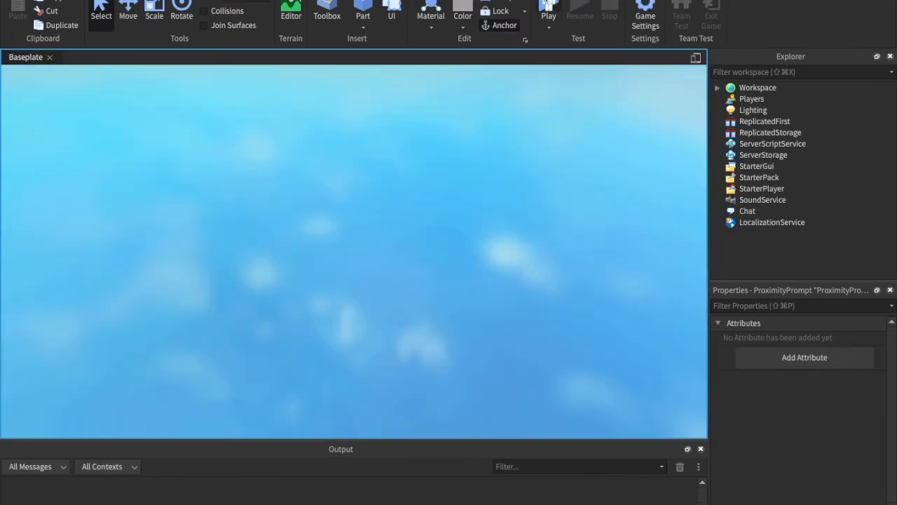
# Inspect the newly spawned Part in the workspace, then stop the playtest
pyautogui.click(549, 12)
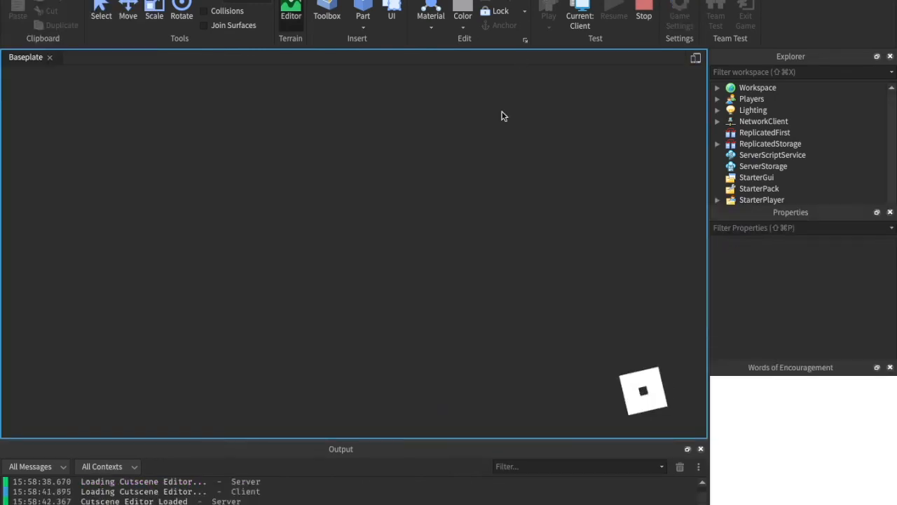
pyautogui.click(549, 7)
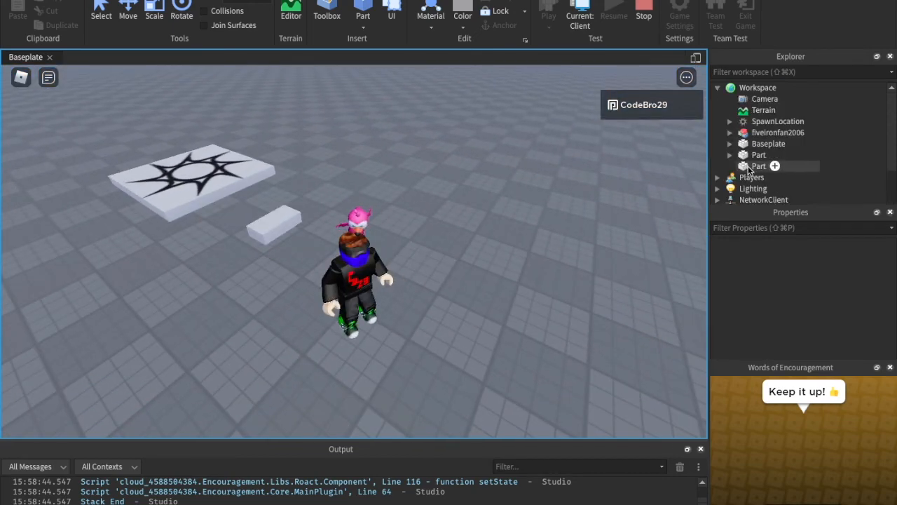
pyautogui.click(759, 167)
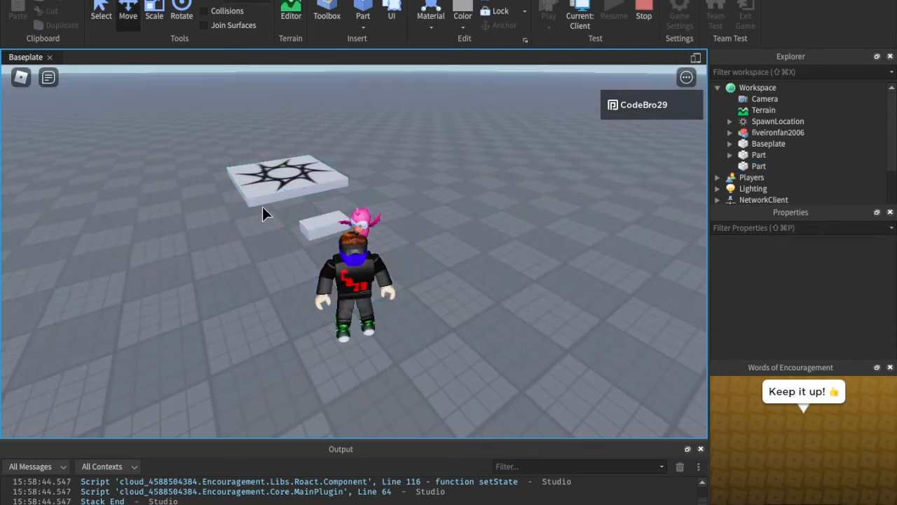
pyautogui.click(778, 120)
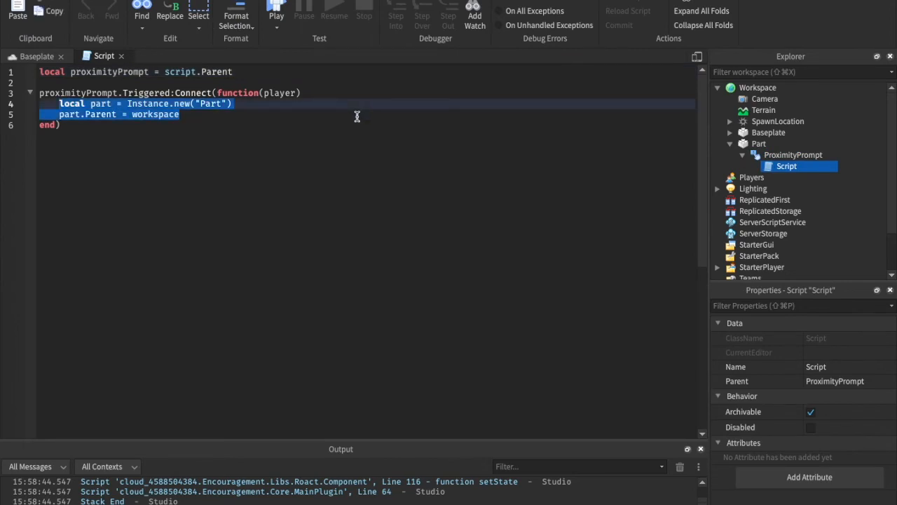
# Replace the part-spawning lines with an assignment to player.Character.HumanoidRootPart.Position
pyautogui.write('player')
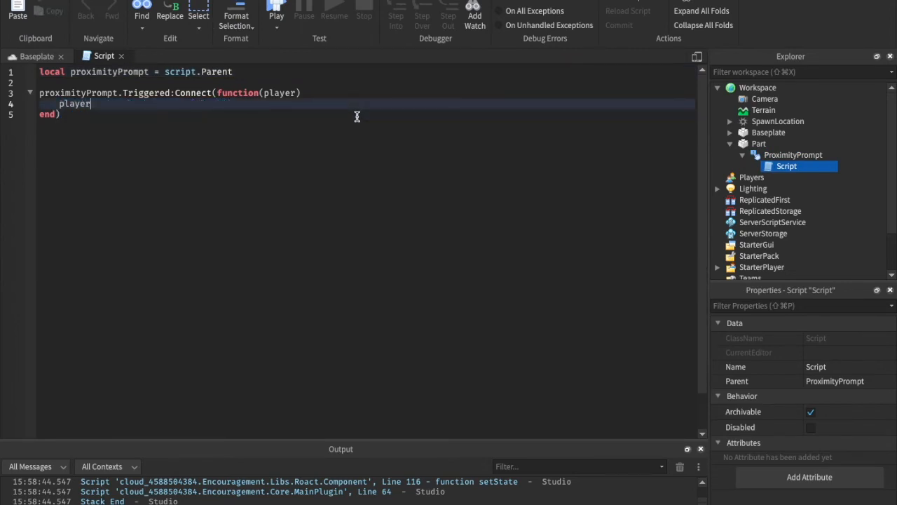
pyautogui.write('p')
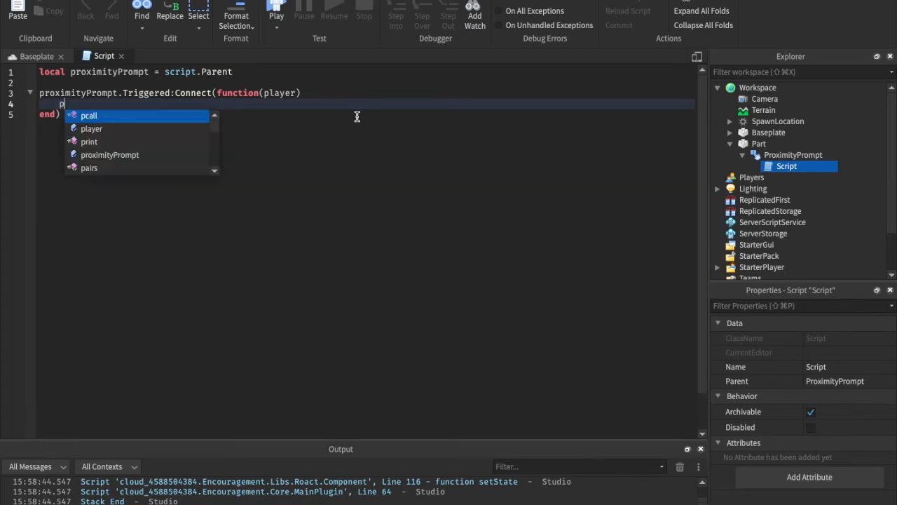
pyautogui.write('player.Character.HumanoidRootPar')
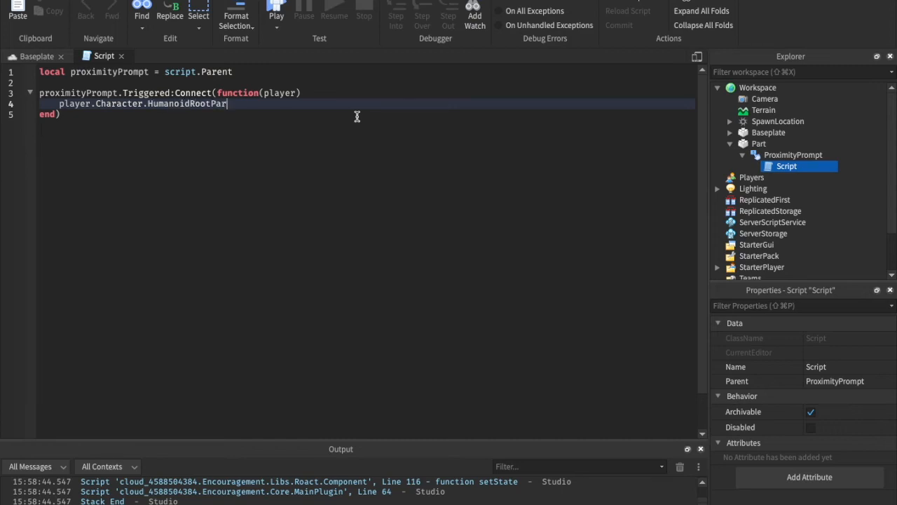
pyautogui.write('.Position =')
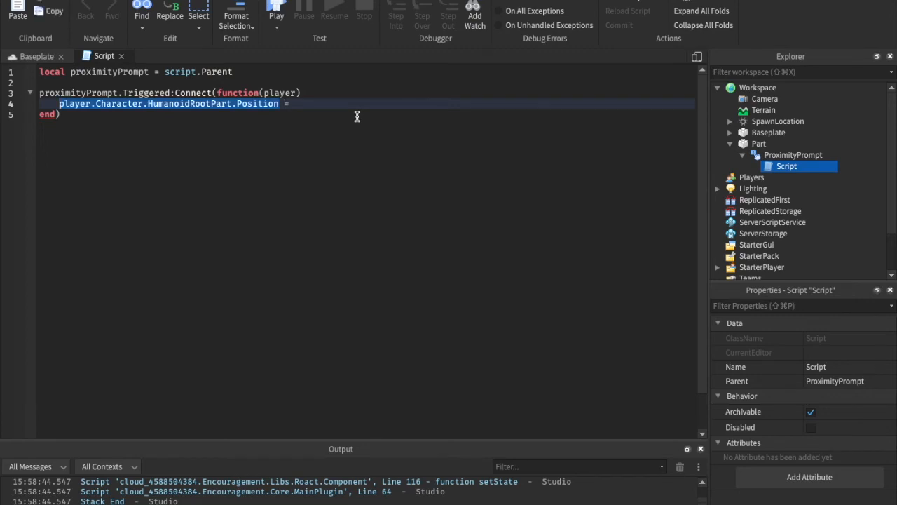
pyautogui.write('player.Character.HumanoidRootPart.Position')
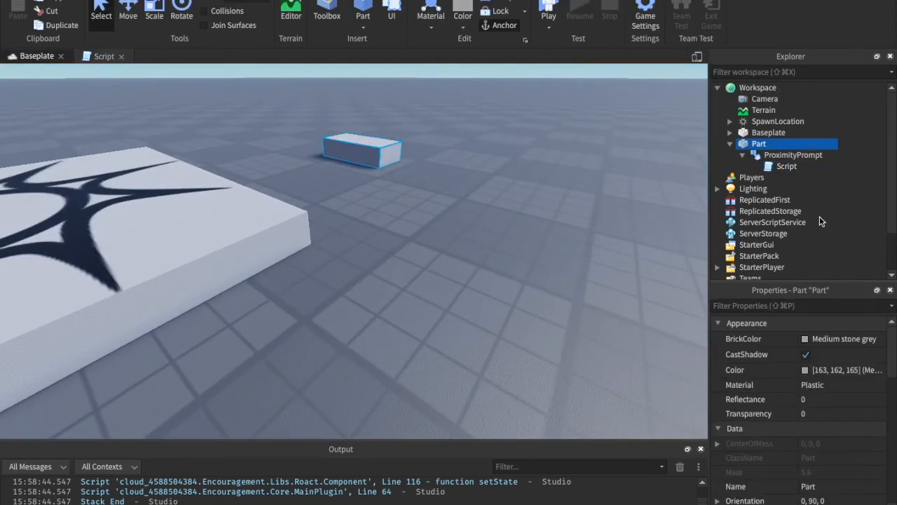
# Set the ProximityPrompt's ActionText to 'Go in sky' and ObjectText to 'FlyPart'
pyautogui.click(793, 155)
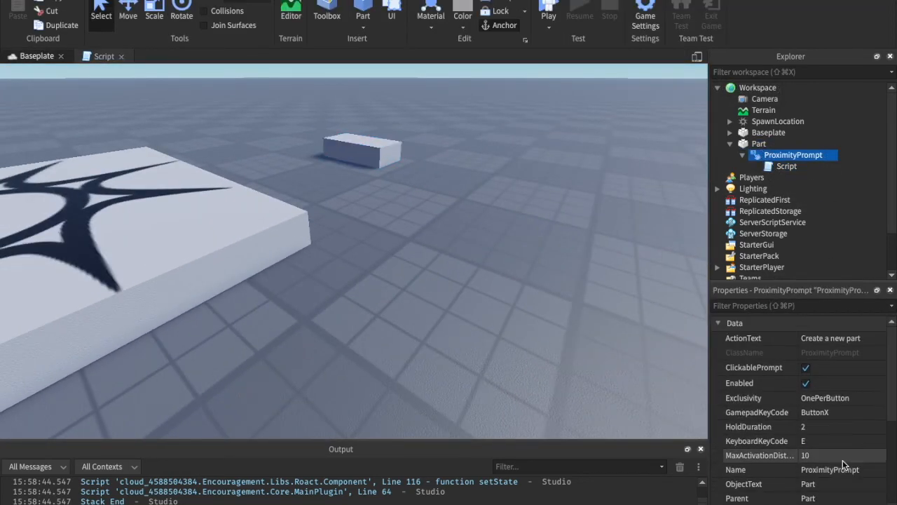
pyautogui.scroll(-3)
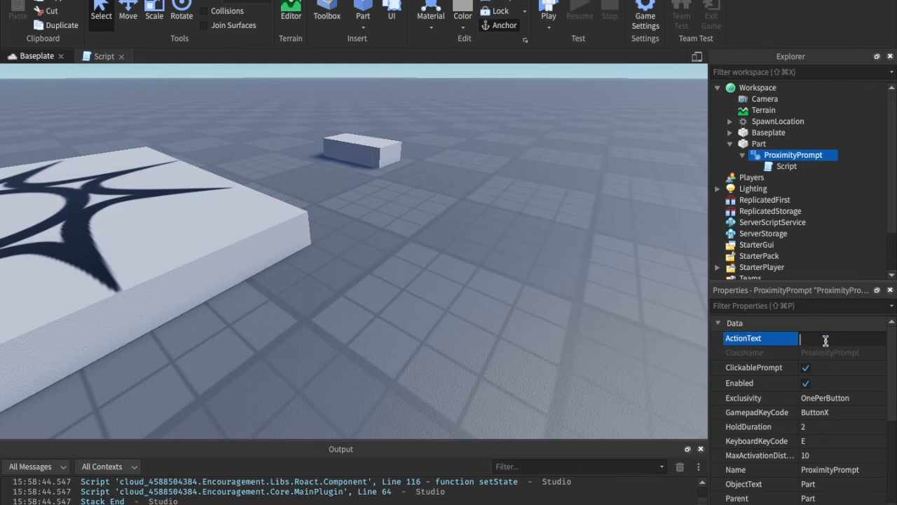
pyautogui.write('Go in sky')
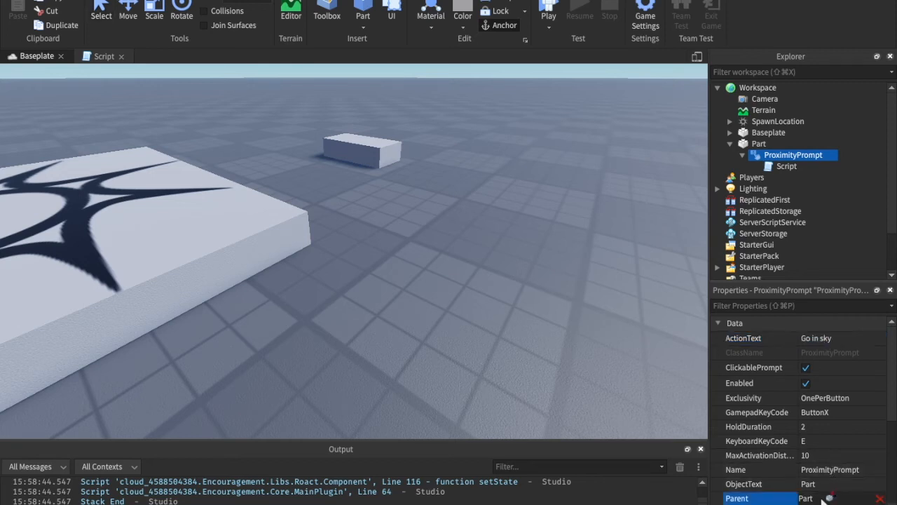
pyautogui.click(757, 484)
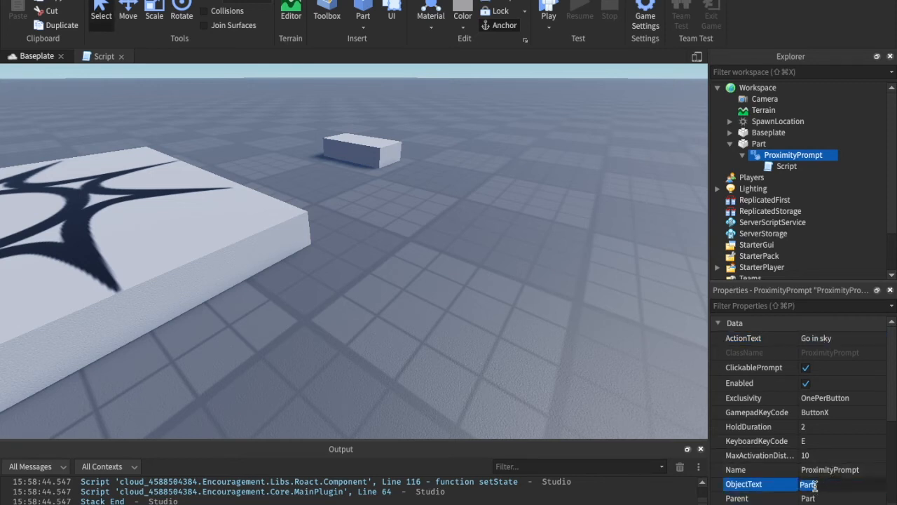
pyautogui.write('FlyPart')
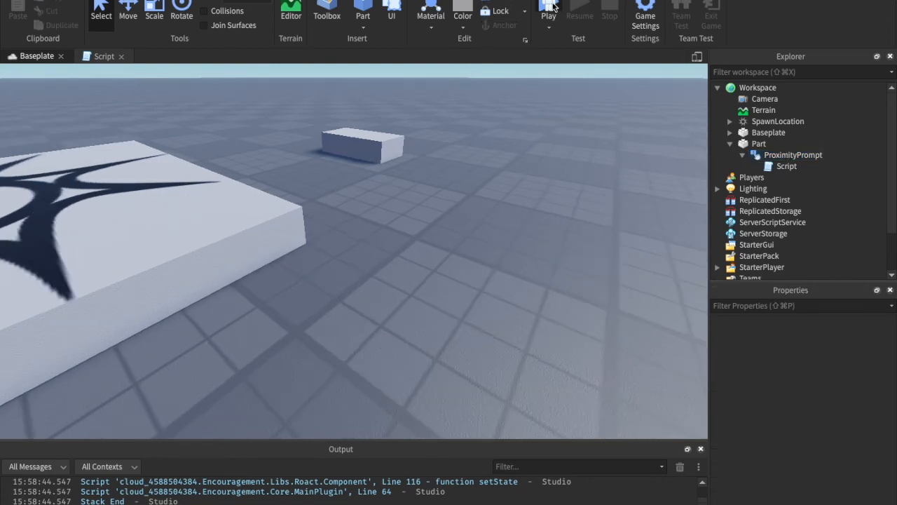
pyautogui.click(548, 11)
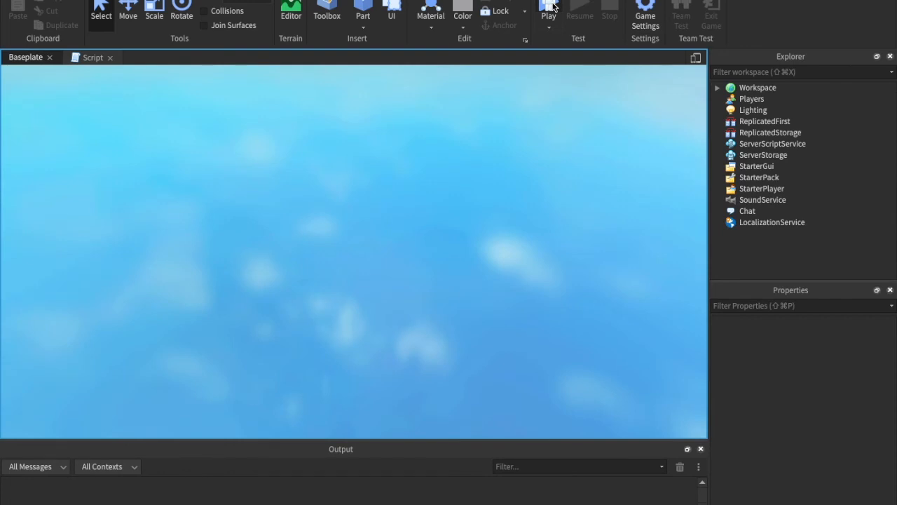
pyautogui.click(549, 13)
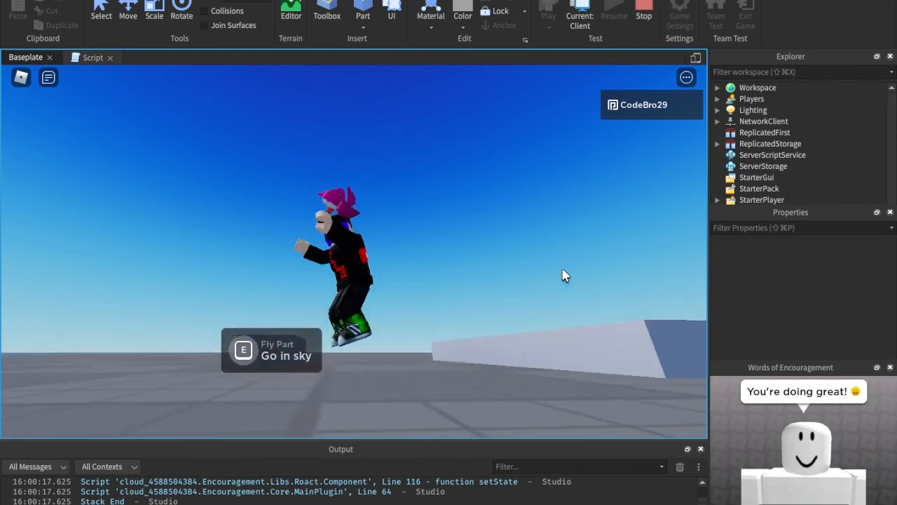
pyautogui.click(643, 13)
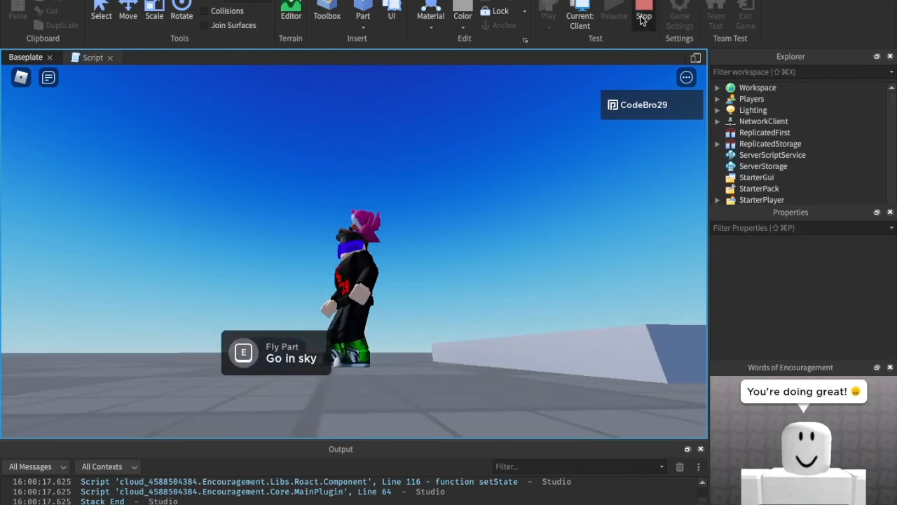
pyautogui.click(643, 14)
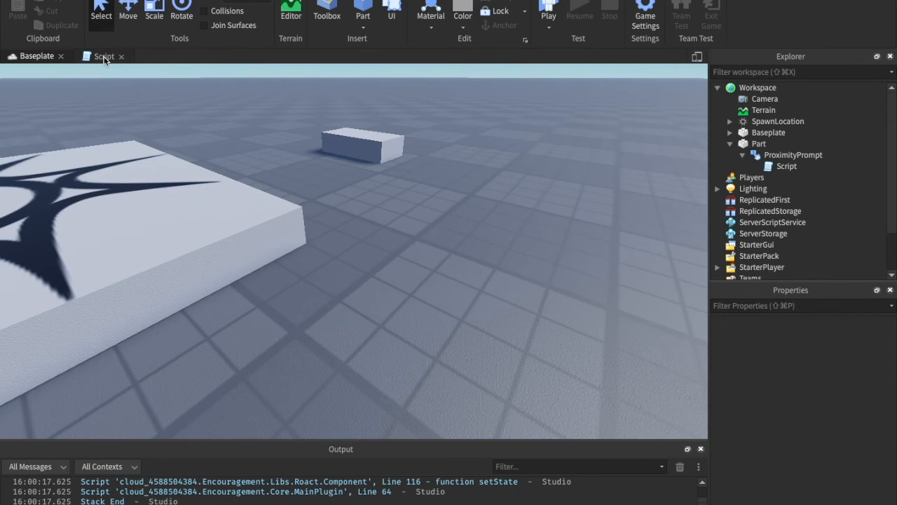
# Add player.Character.Head.Size = Head.Size + Vector3.new(1,1,1) to the script
pyautogui.click(103, 56)
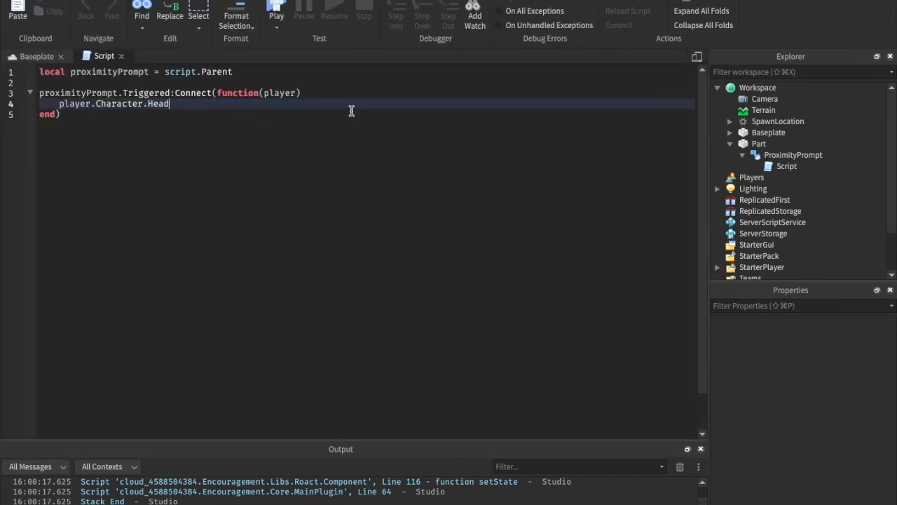
pyautogui.write('.Size =')
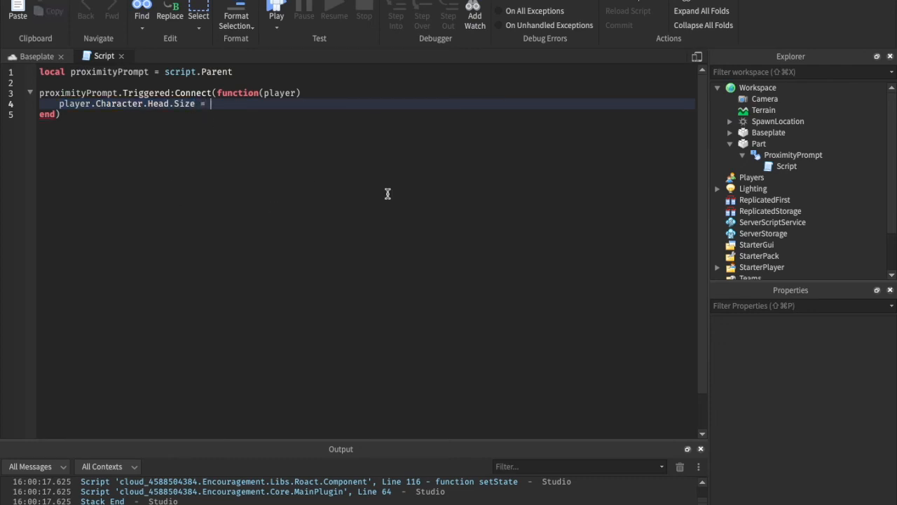
pyautogui.write('player.Character.Head.Size + Vector3.new(')
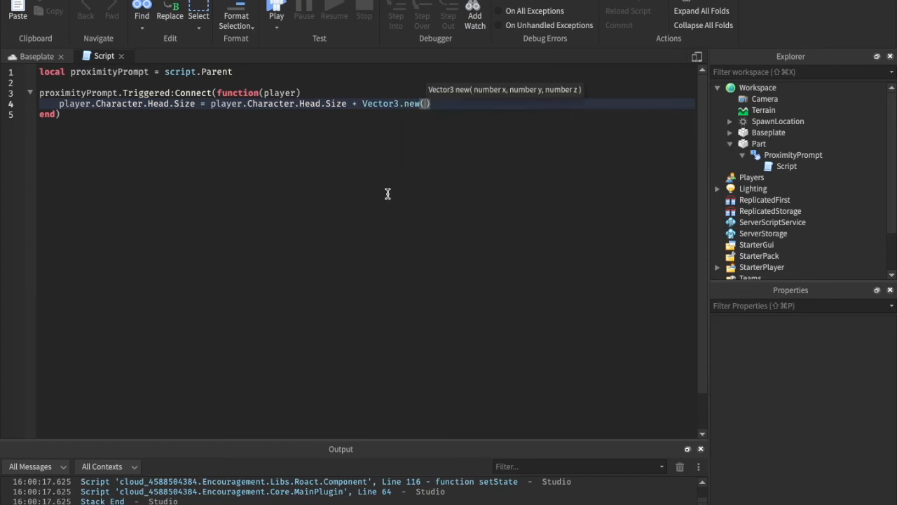
pyautogui.write('1,1,1')
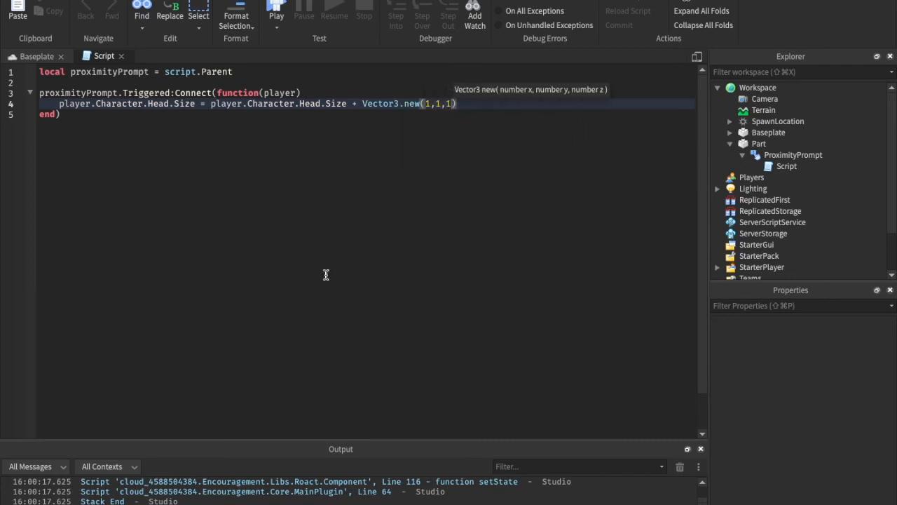
pyautogui.click(36, 56)
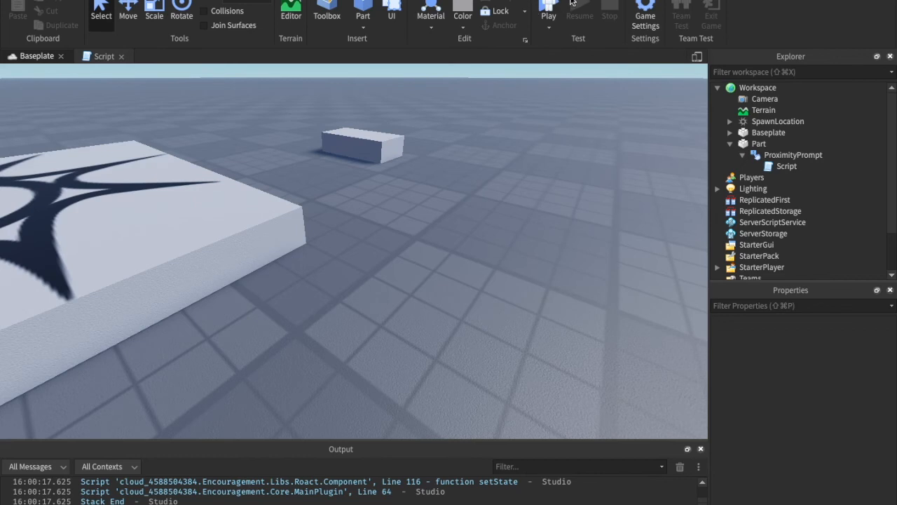
# Start a playtest to try the head-enlarging prompt
pyautogui.click(548, 11)
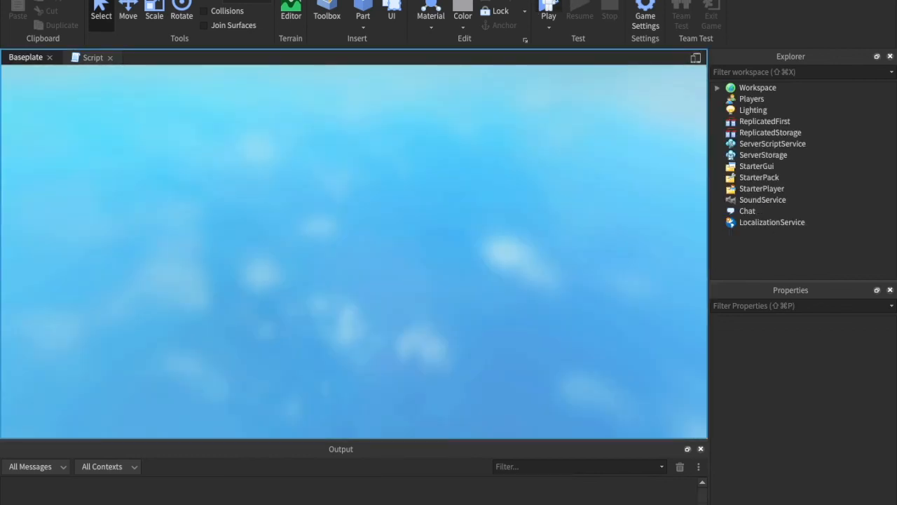
pyautogui.click(548, 12)
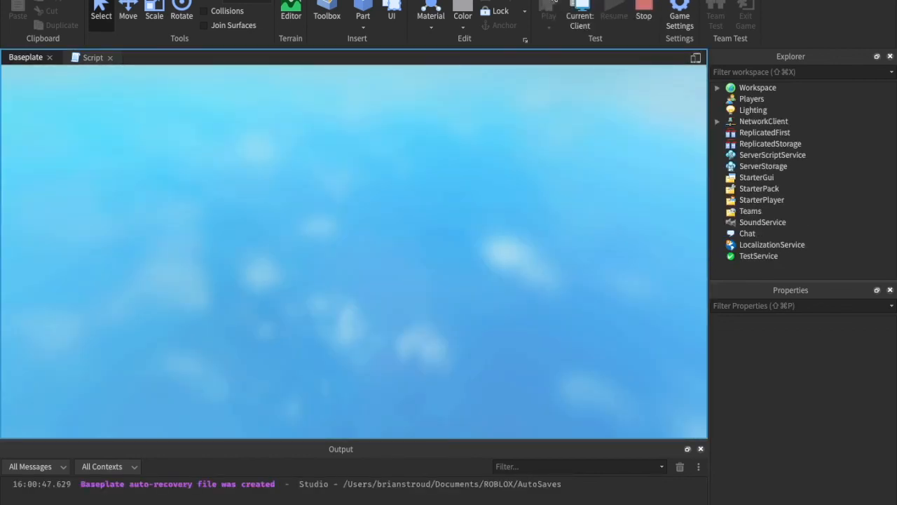